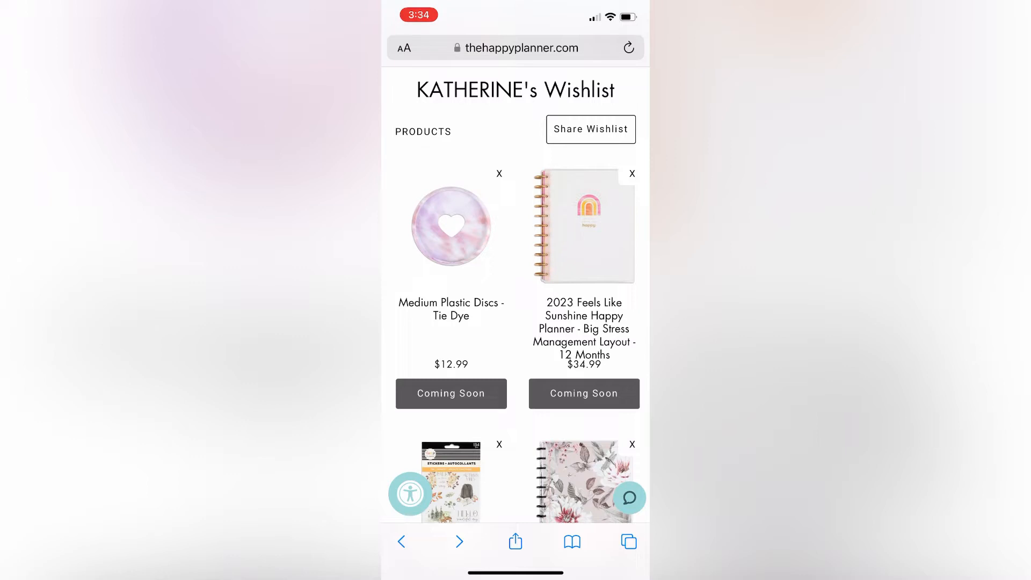
View the 2023 Feels Like Sunshine planner page and flip through its photo gallery.
left_click(582, 225)
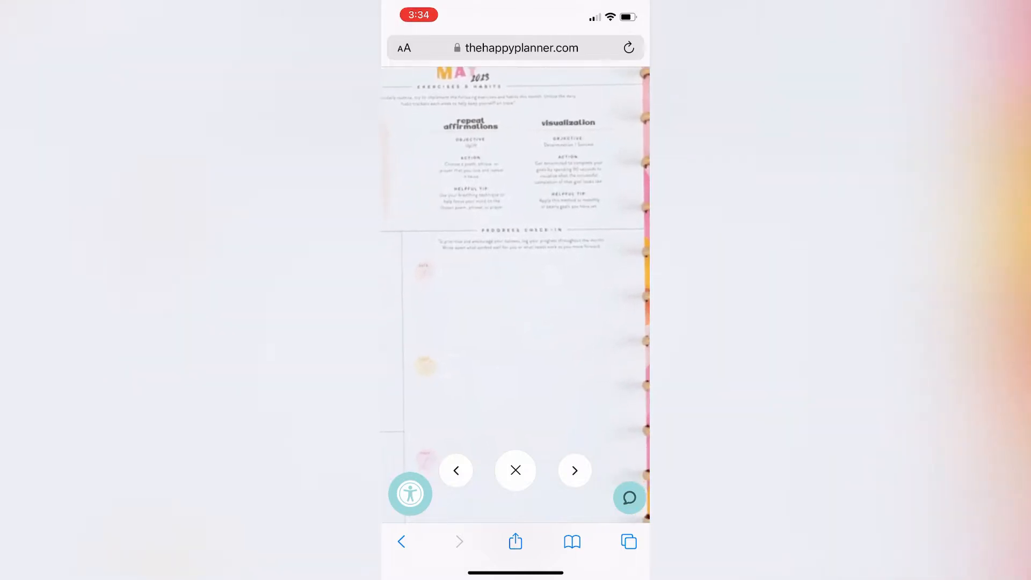
left_click(573, 470)
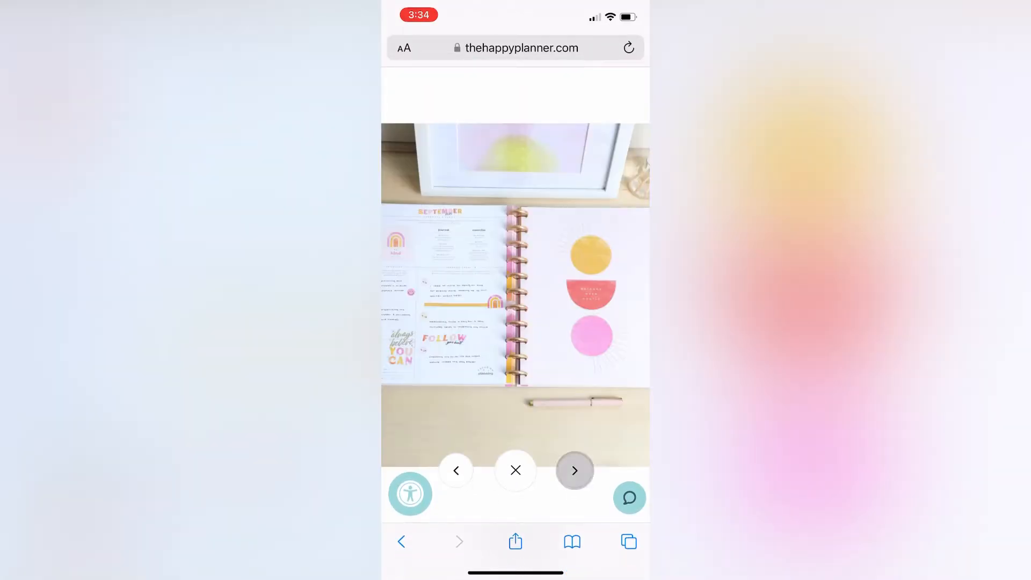
left_click(574, 470)
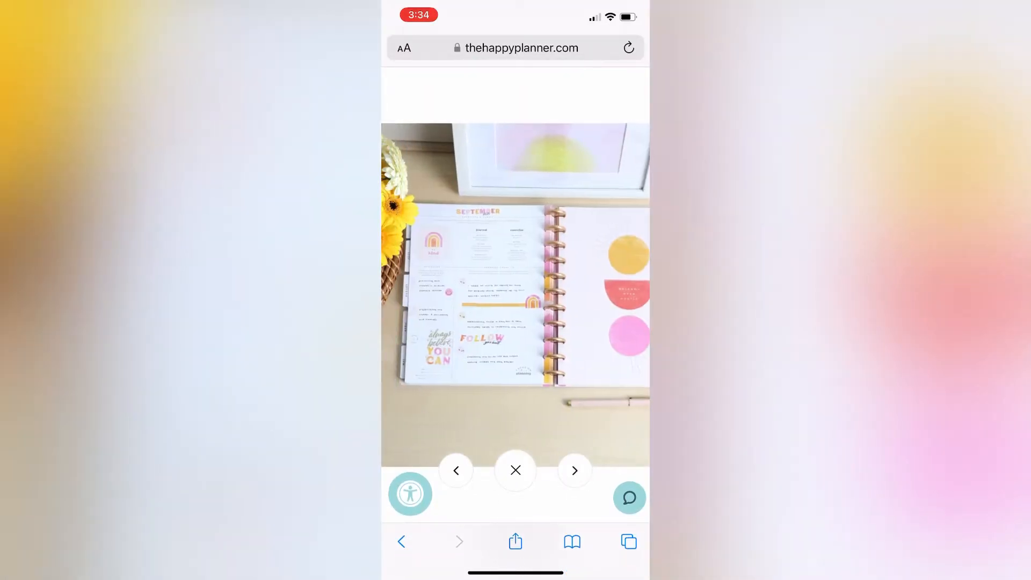
left_click(575, 470)
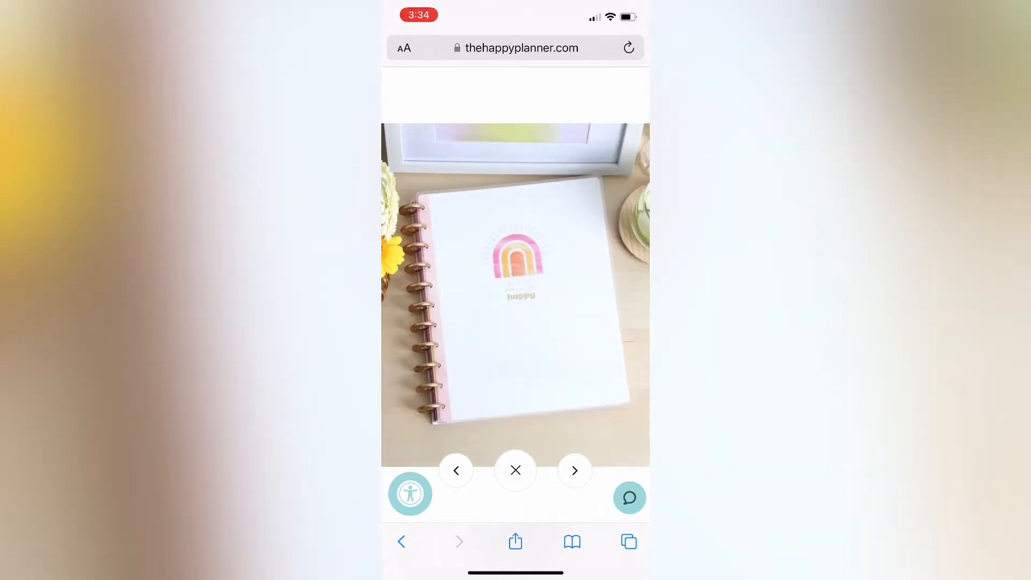
left_click(574, 470)
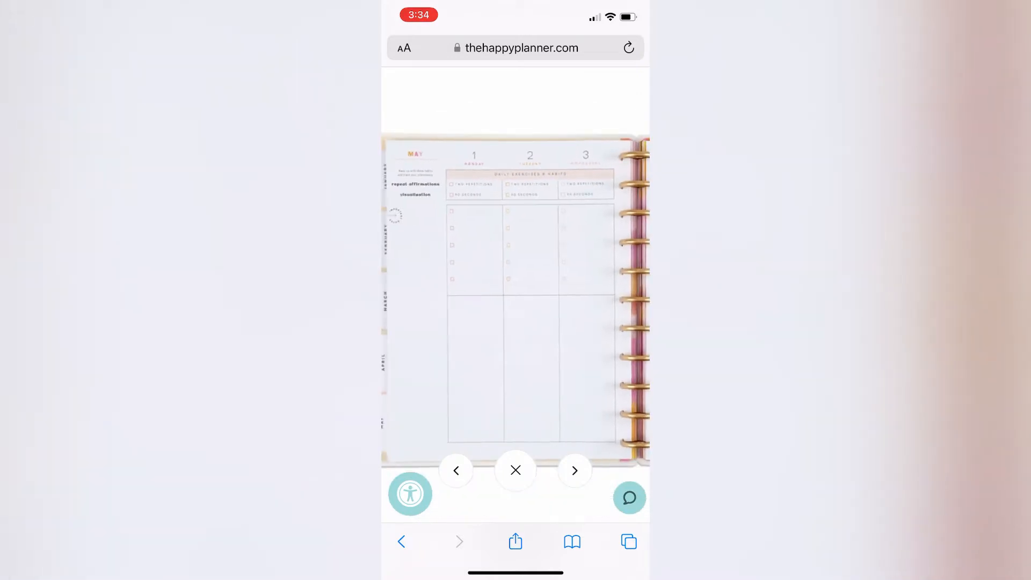
left_click(516, 471)
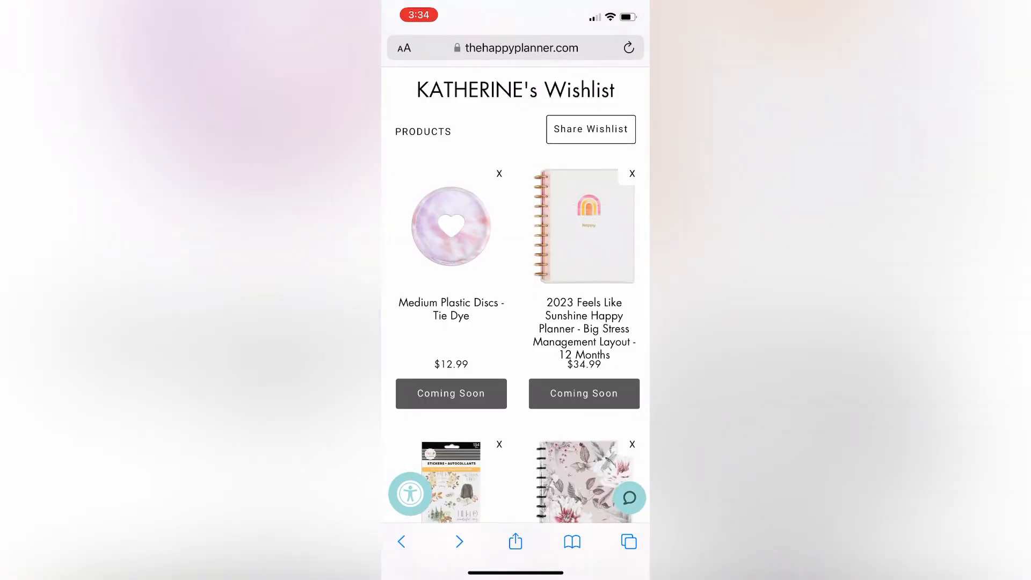
View the Fall Harvest Stickers - 5 Sheets page and its images from the wishlist.
scroll("down", 3)
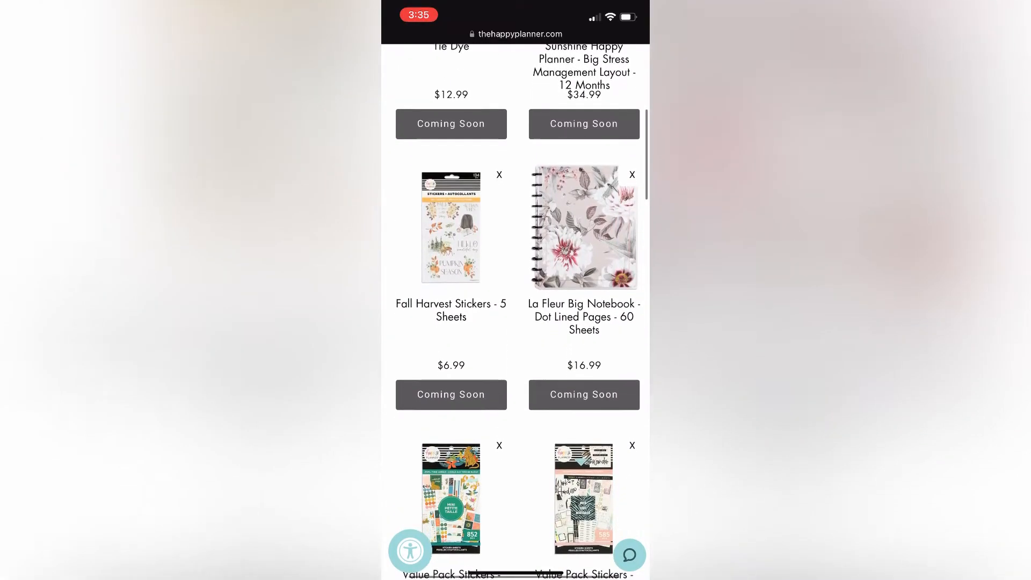
left_click(451, 227)
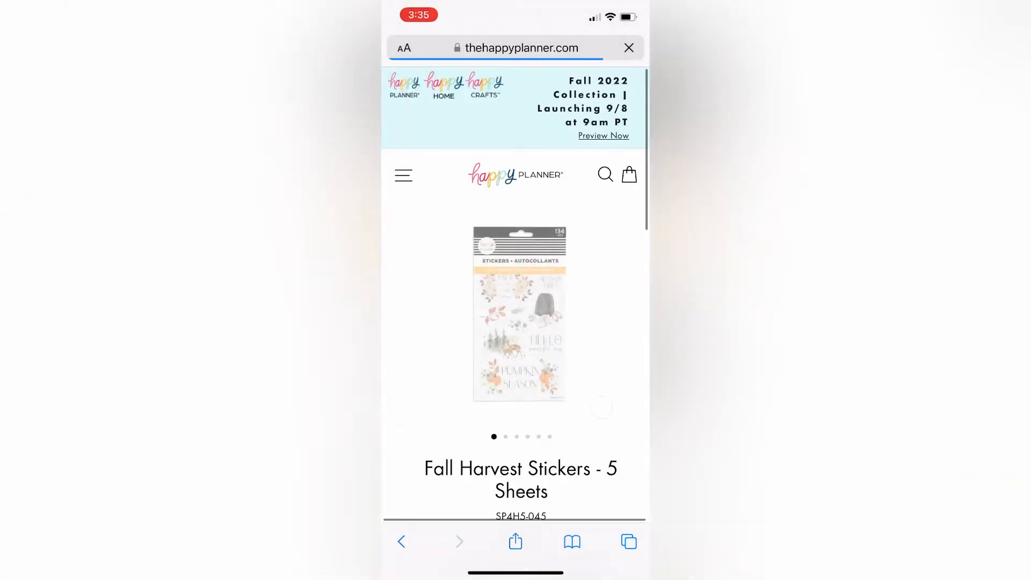
scroll("left", 3)
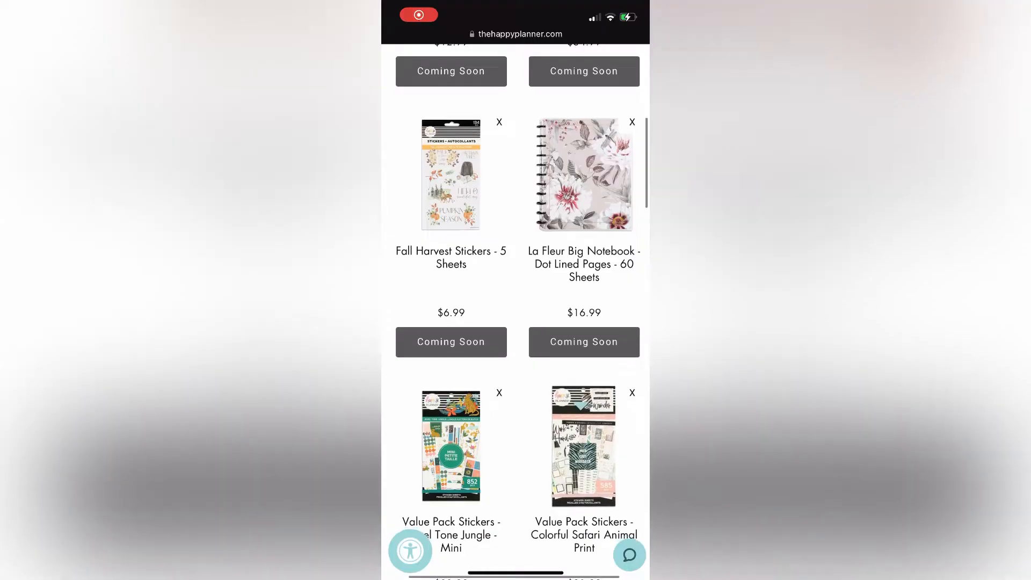
View the Jewel Tone Jungle - Mini sticker page, then the Colorful Safari Animal Print value pack.
scroll("down", 3)
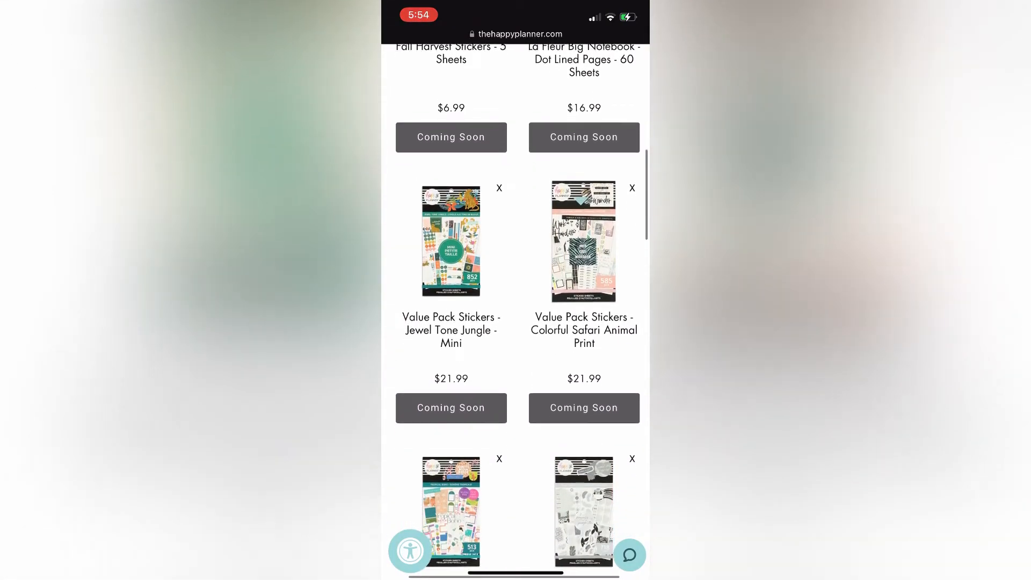
left_click(451, 240)
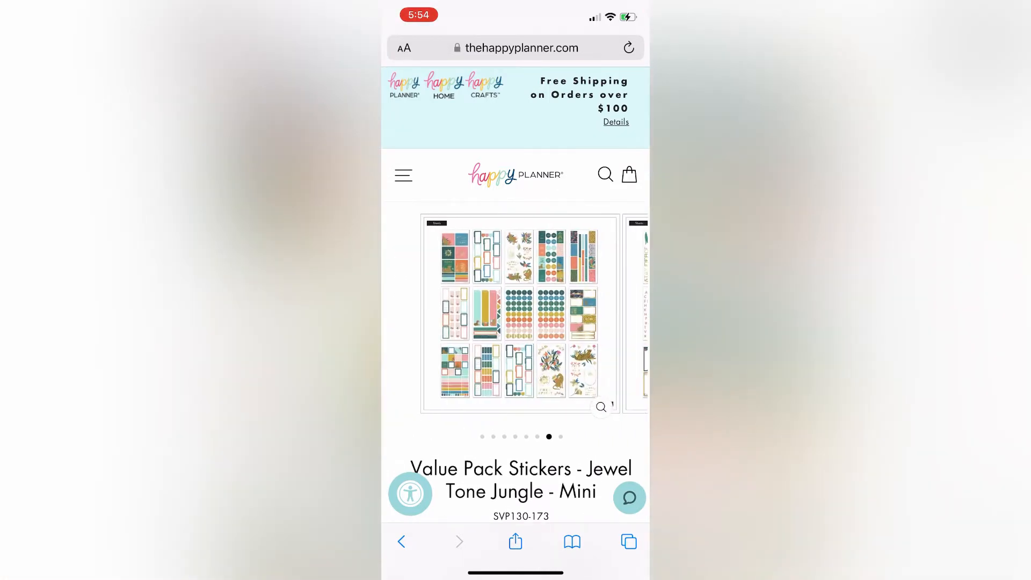
left_click(599, 407)
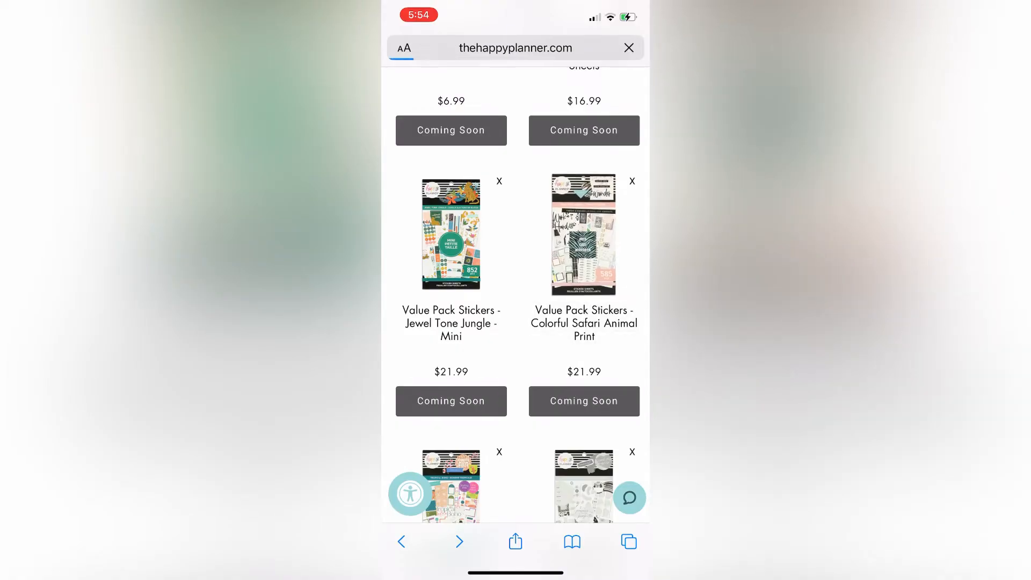
left_click(583, 234)
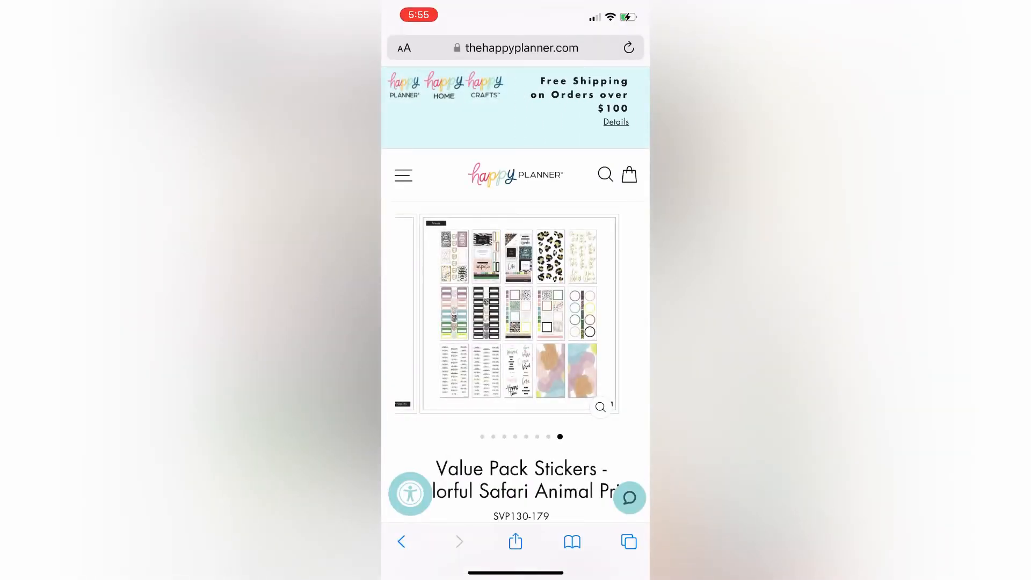
View the Tropical Boho value pack's enlarged sticker-sheet photos and return to the wishlist.
scroll("down", 3)
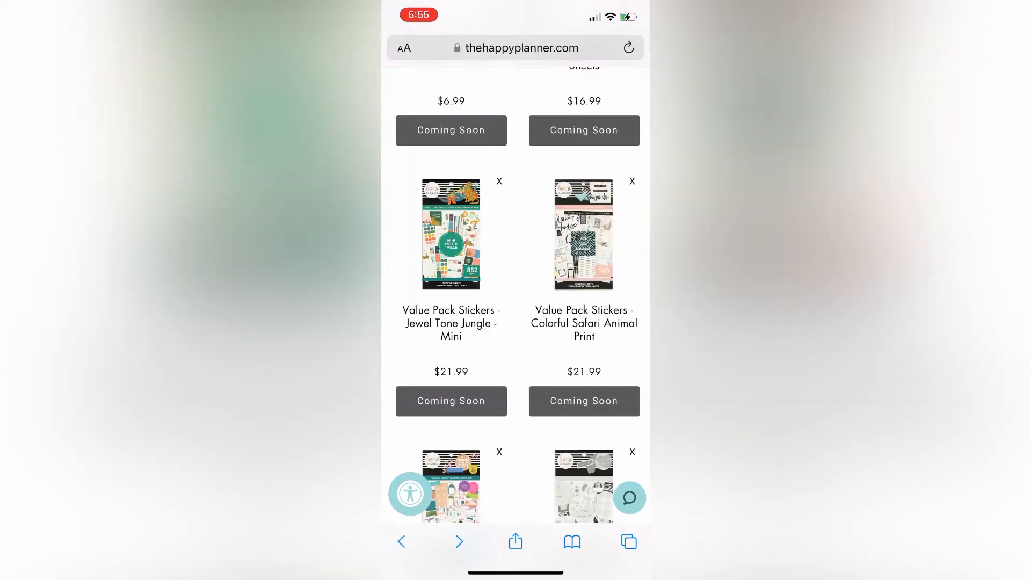
scroll("down", 3)
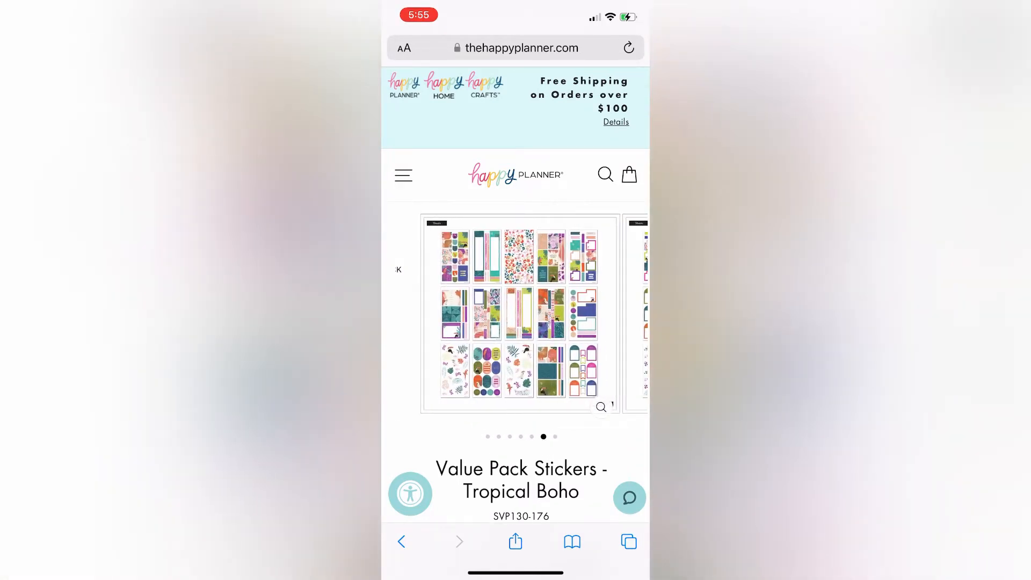
left_click(599, 407)
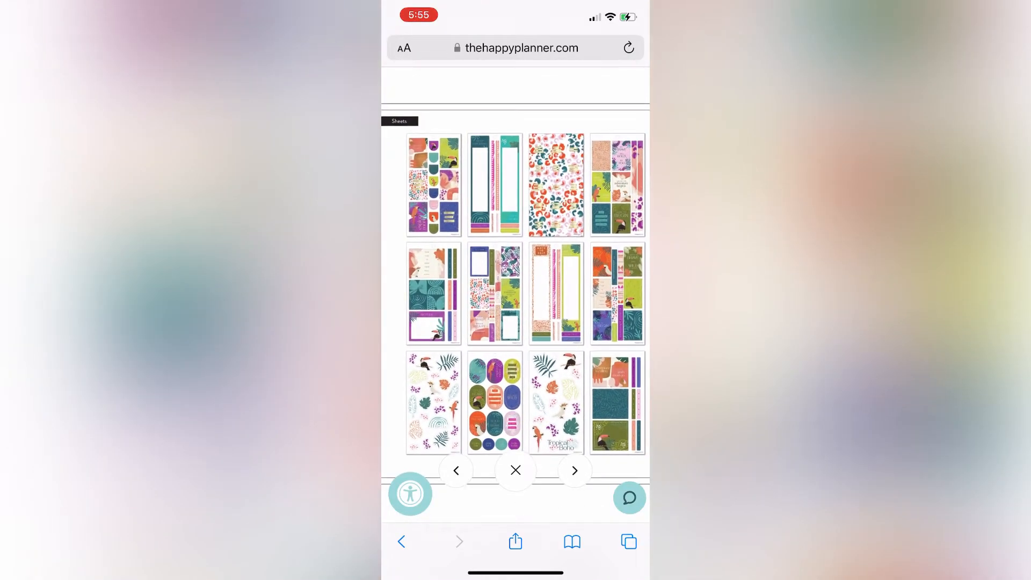
left_click(574, 470)
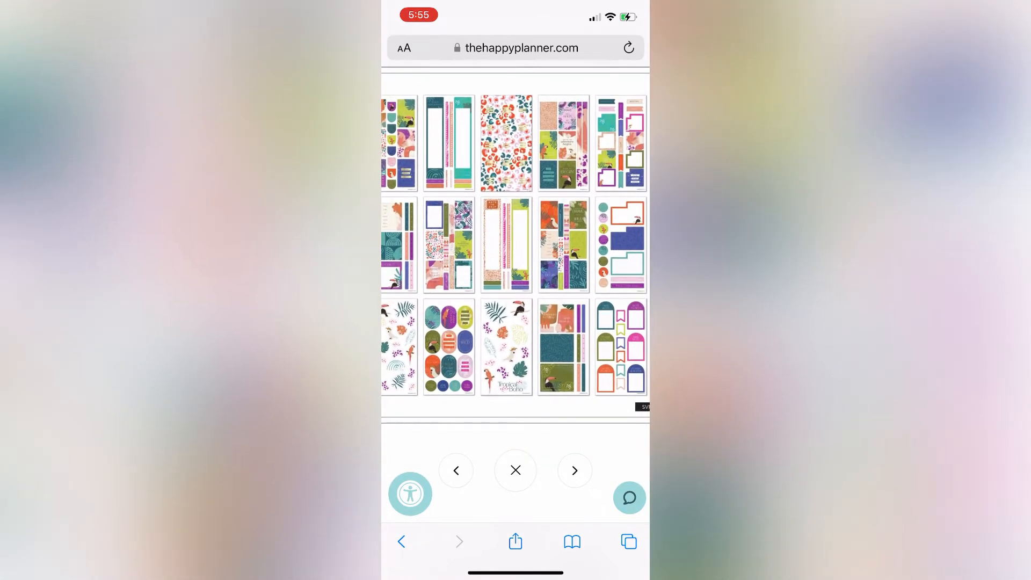
scroll("down", 3)
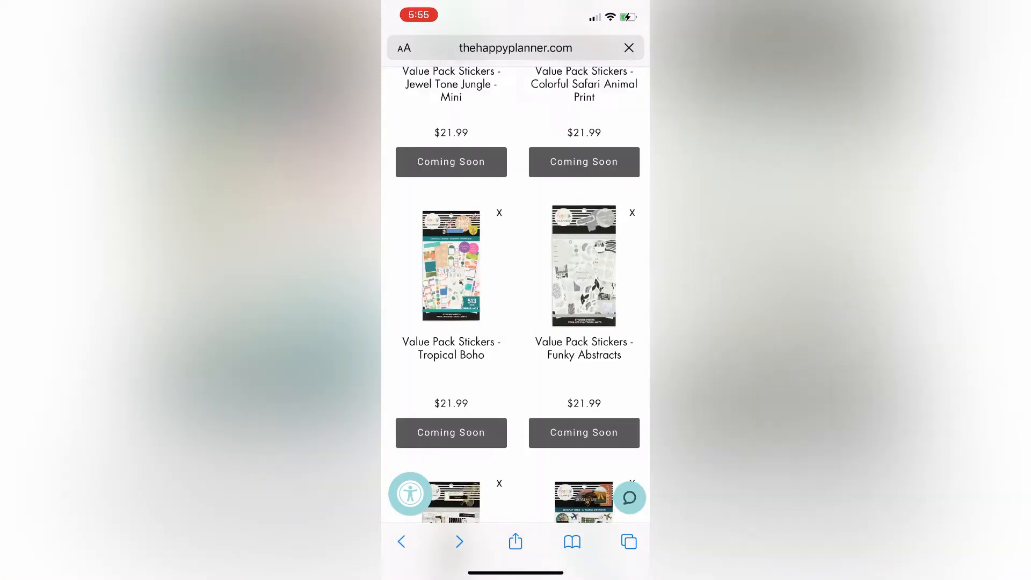
left_click(584, 266)
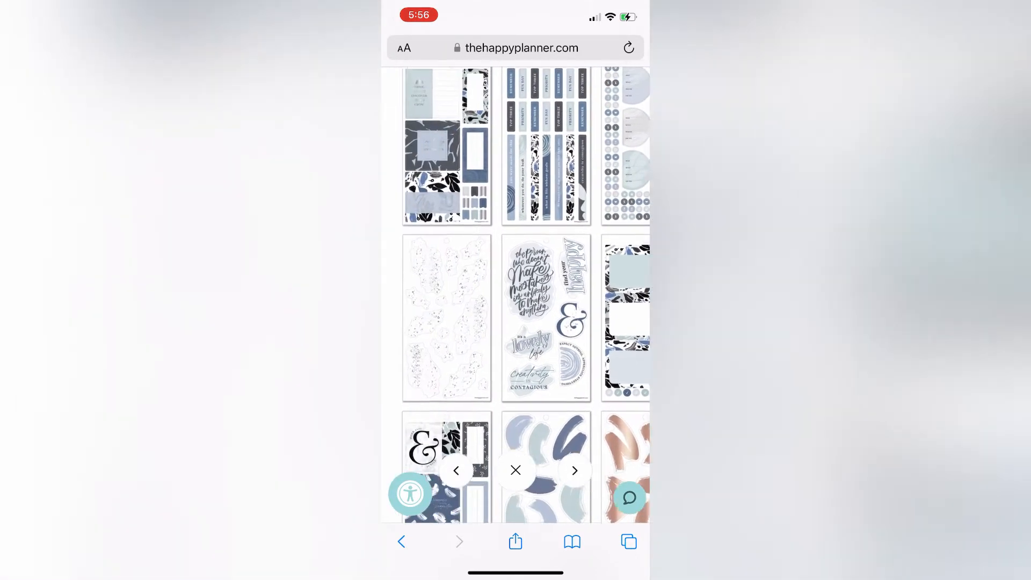
scroll("down", 3)
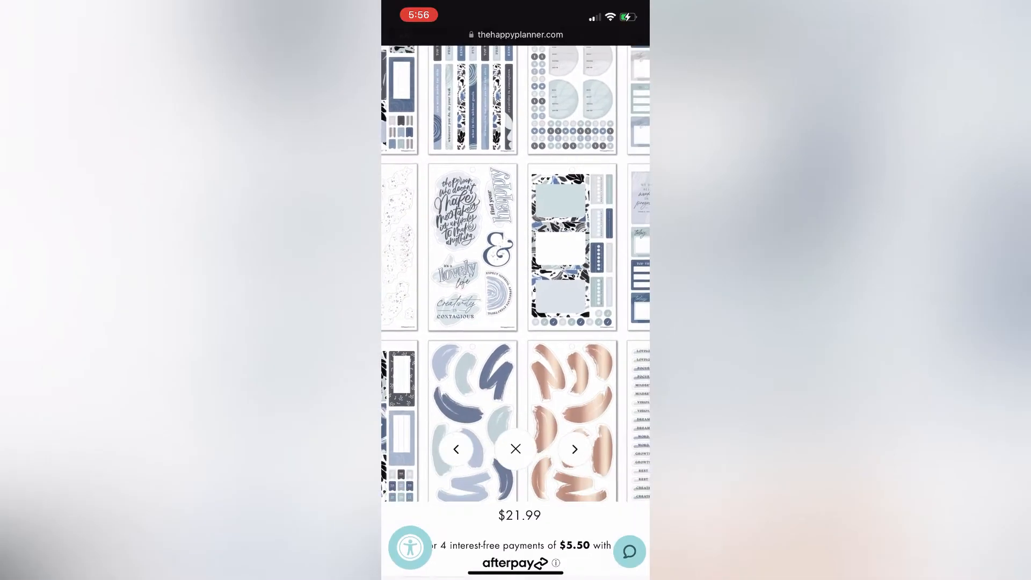
left_click(515, 449)
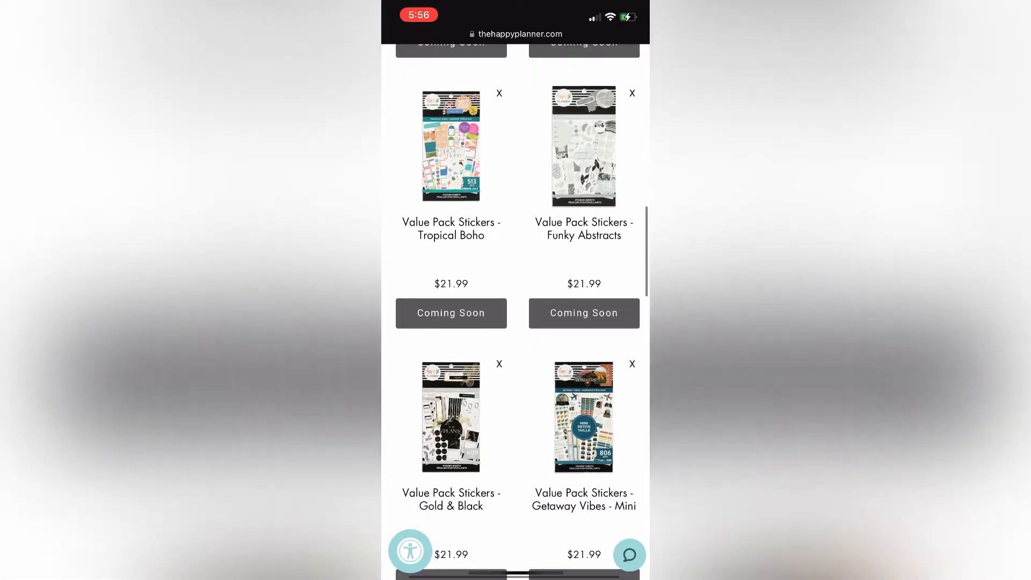
scroll("down", 3)
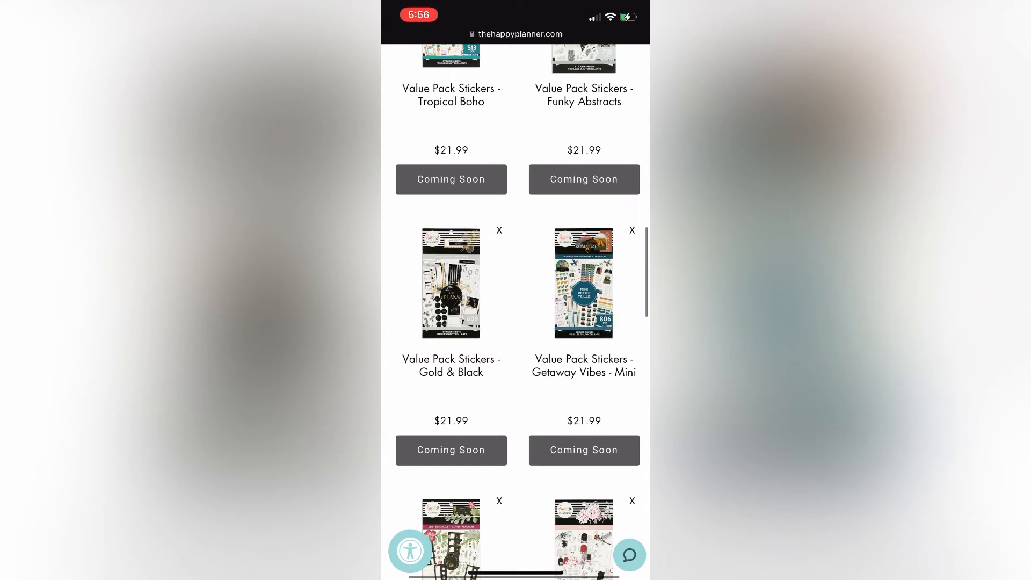
left_click(451, 283)
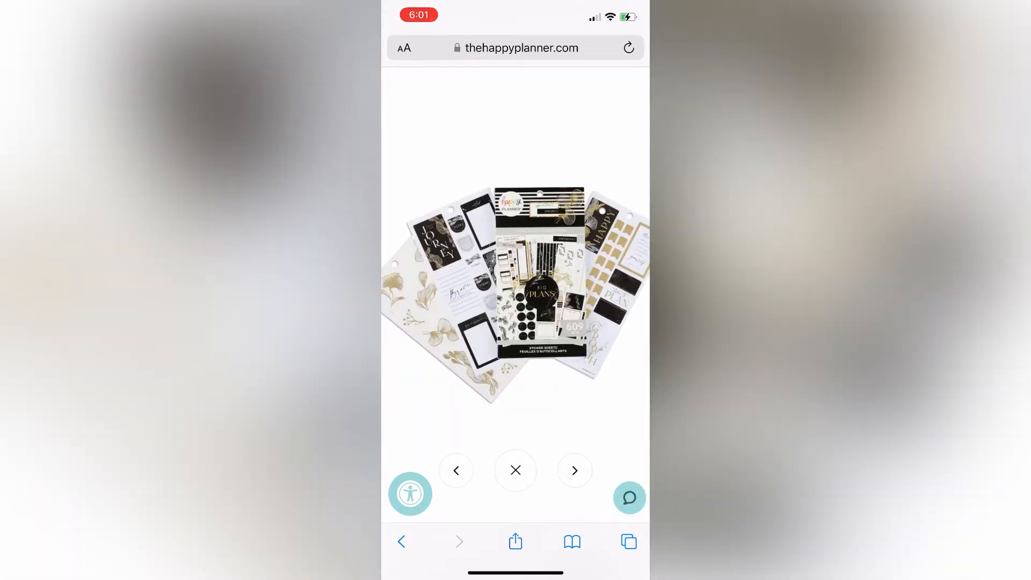
left_click(574, 469)
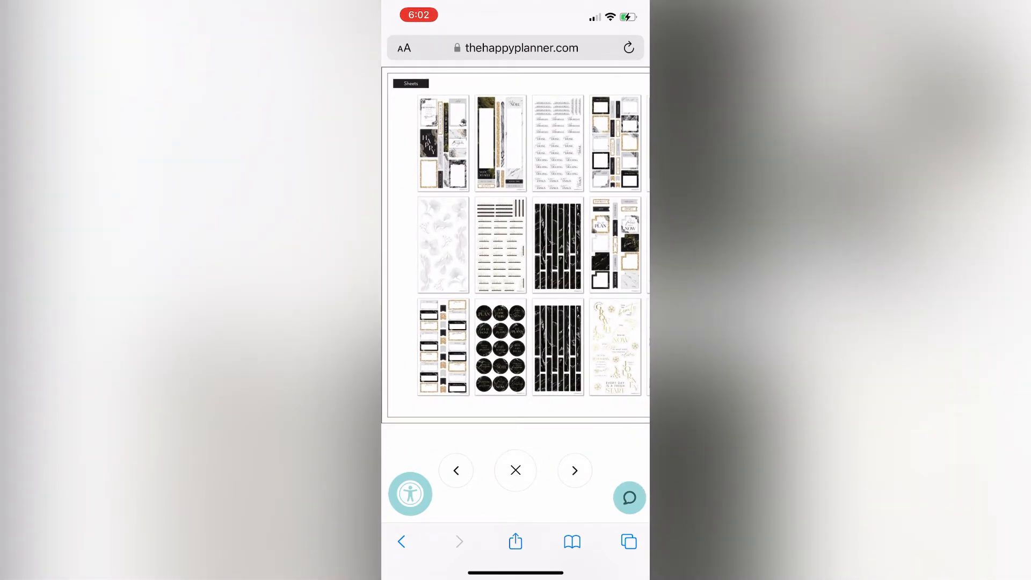
left_click(516, 470)
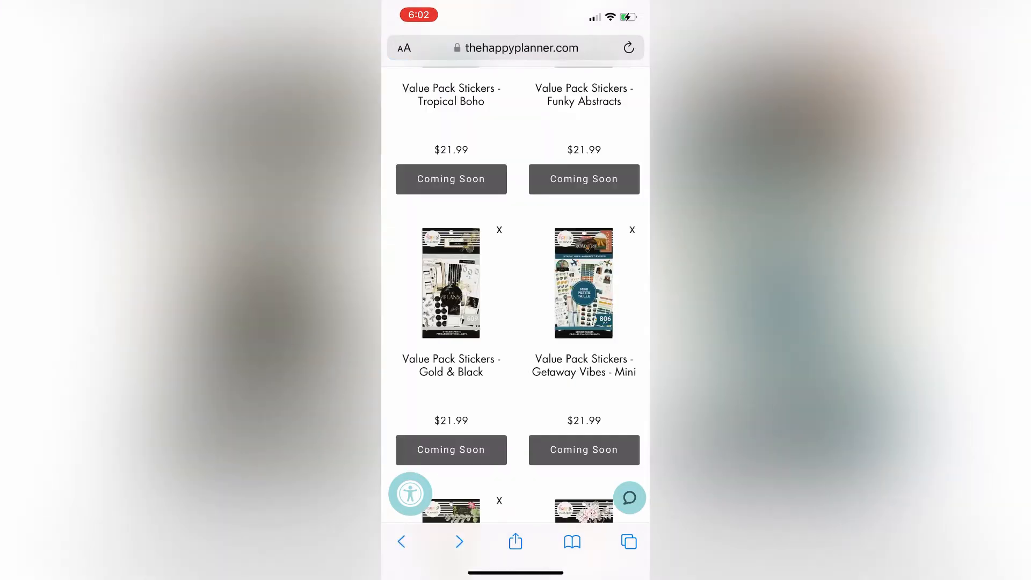
left_click(583, 283)
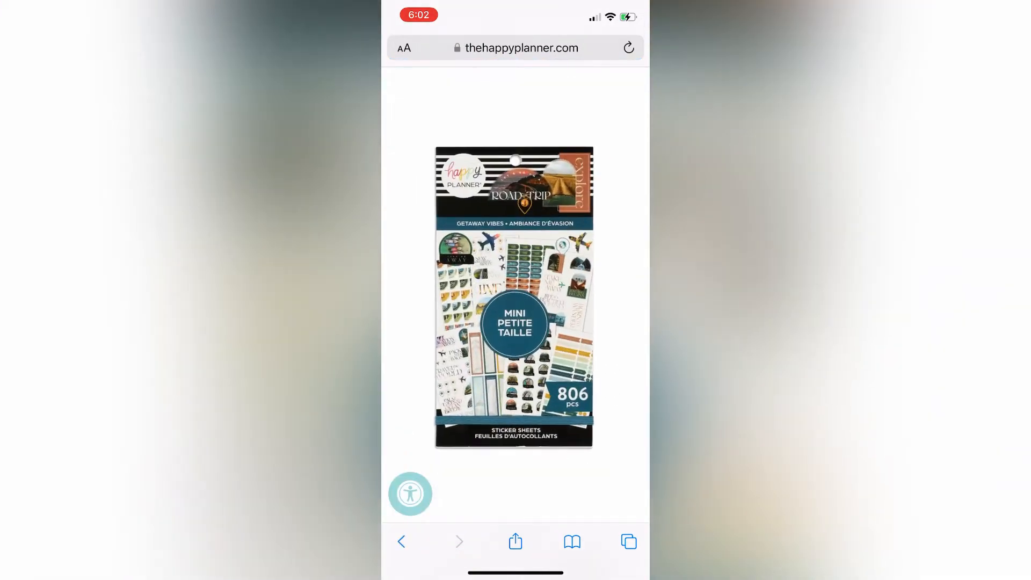
left_click(513, 296)
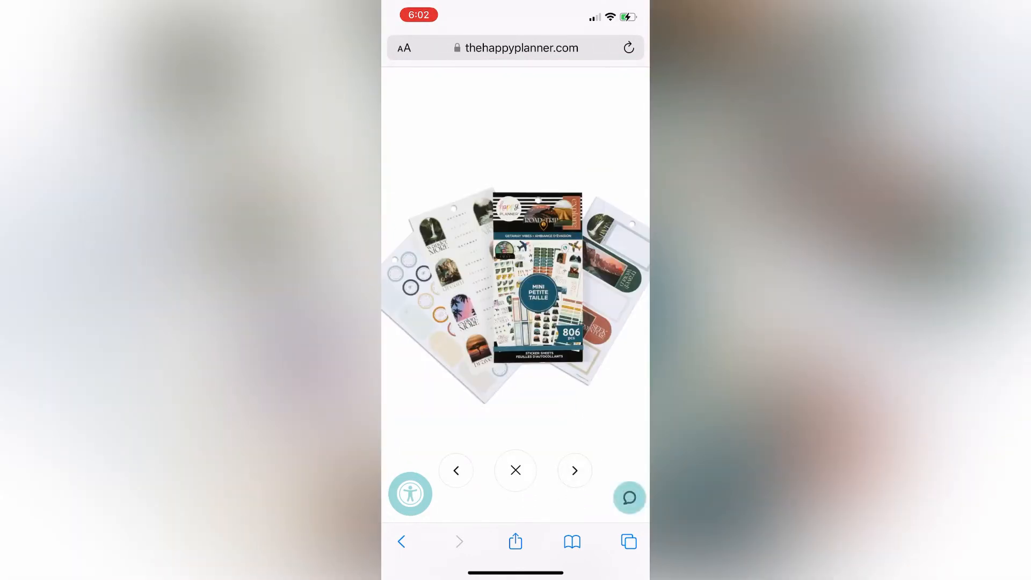
left_click(574, 469)
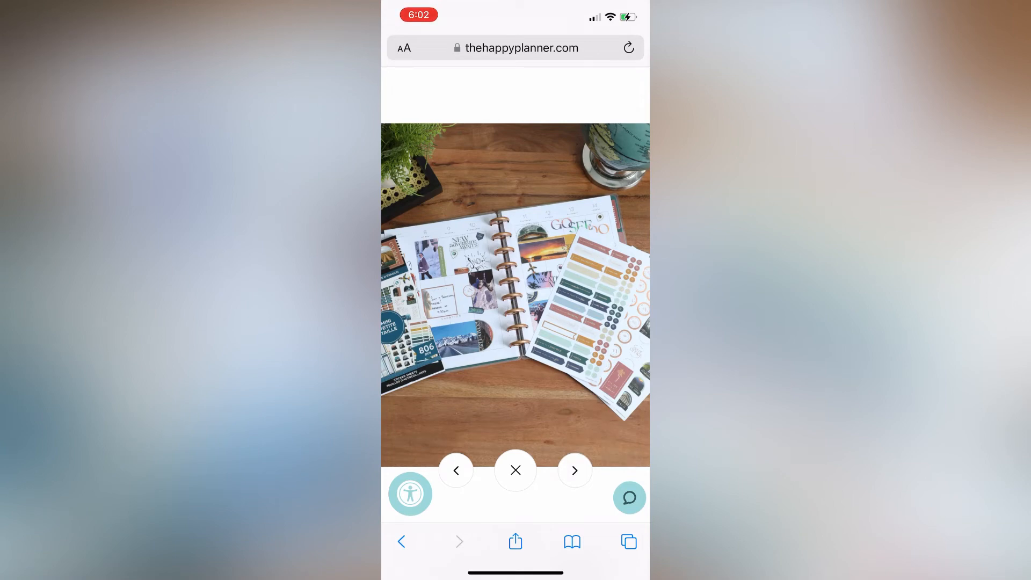
left_click(574, 469)
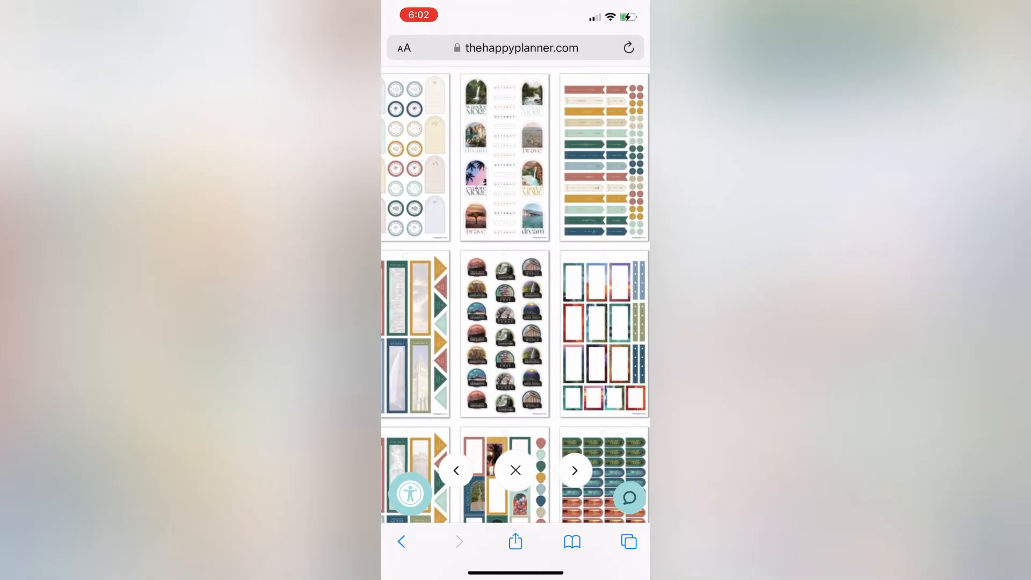
scroll("down", 3)
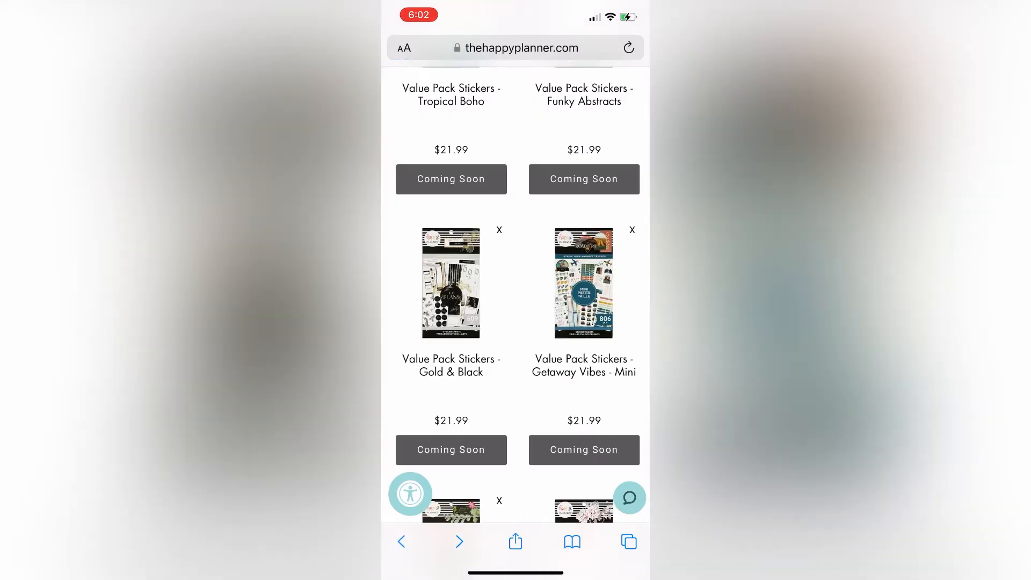
scroll("down", 3)
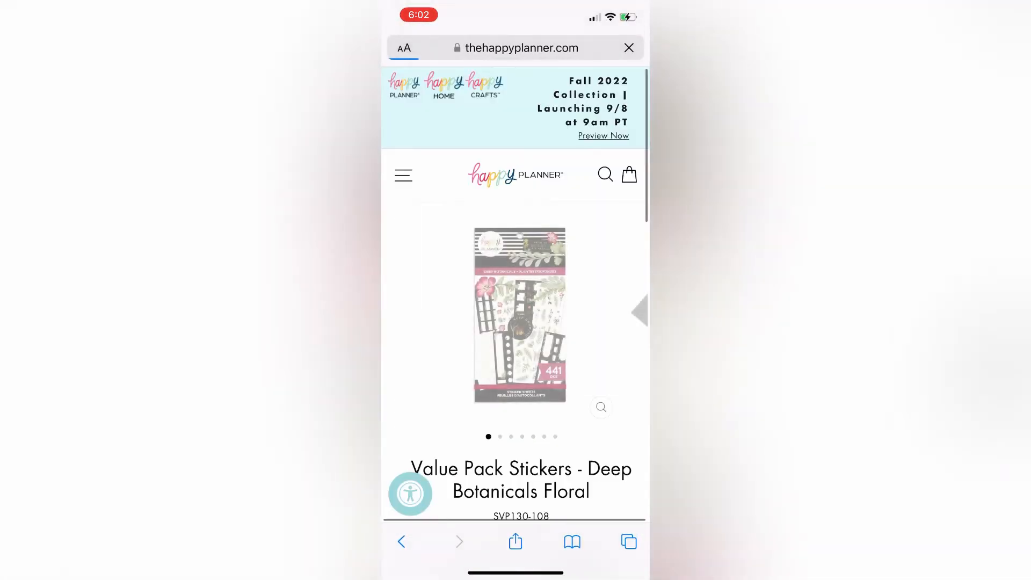
left_click(627, 47)
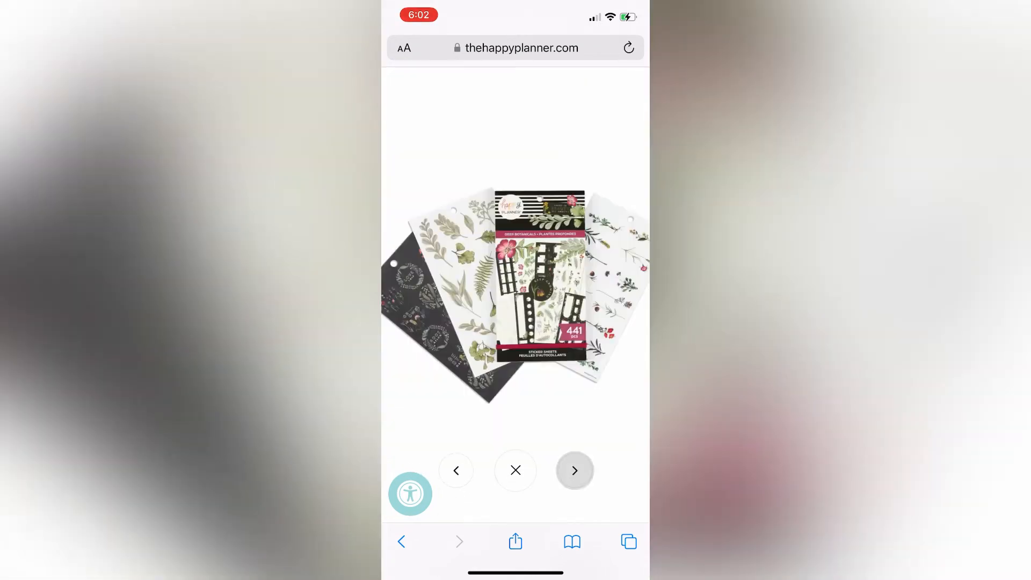
left_click(574, 470)
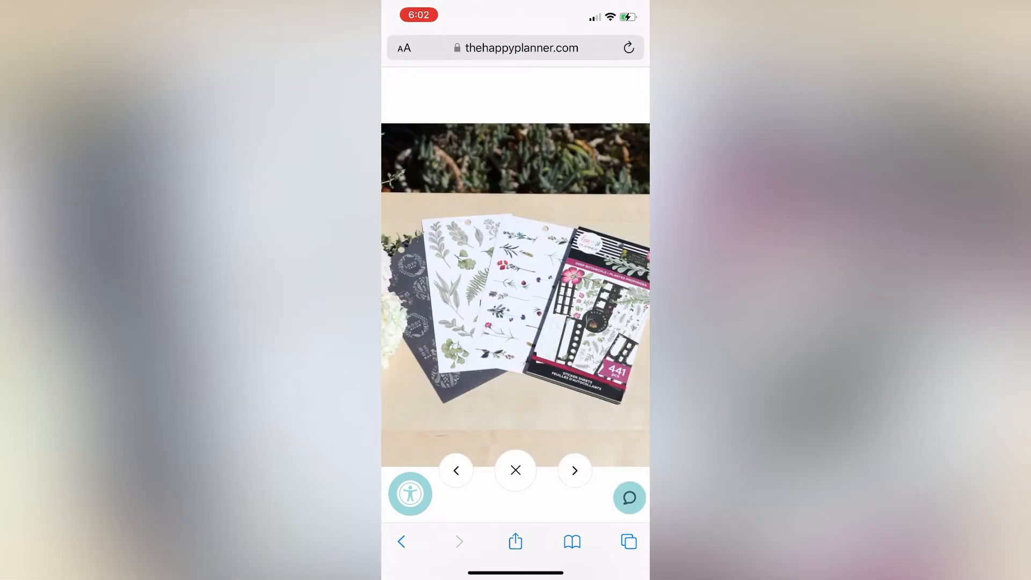
left_click(573, 469)
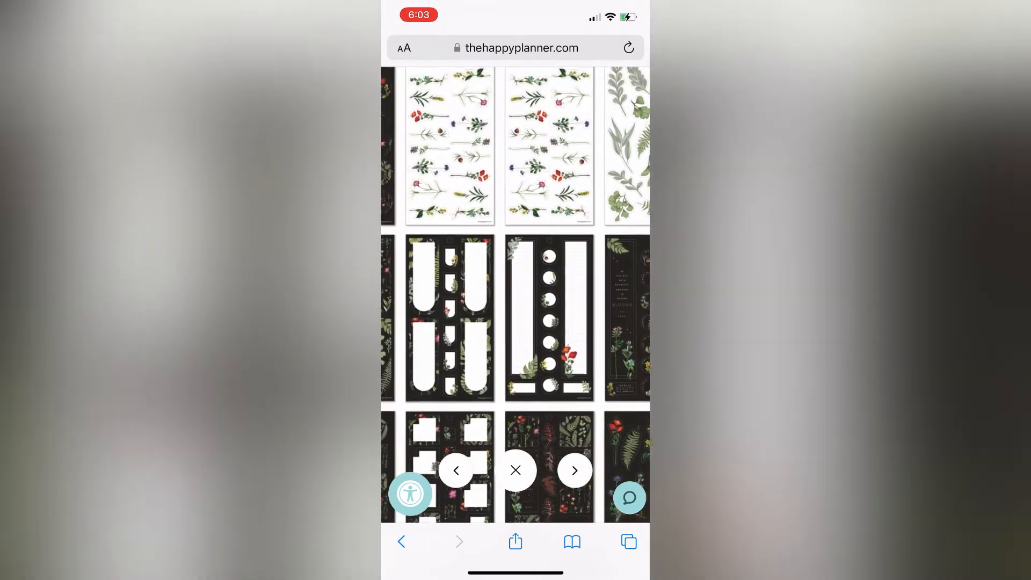
left_click(575, 470)
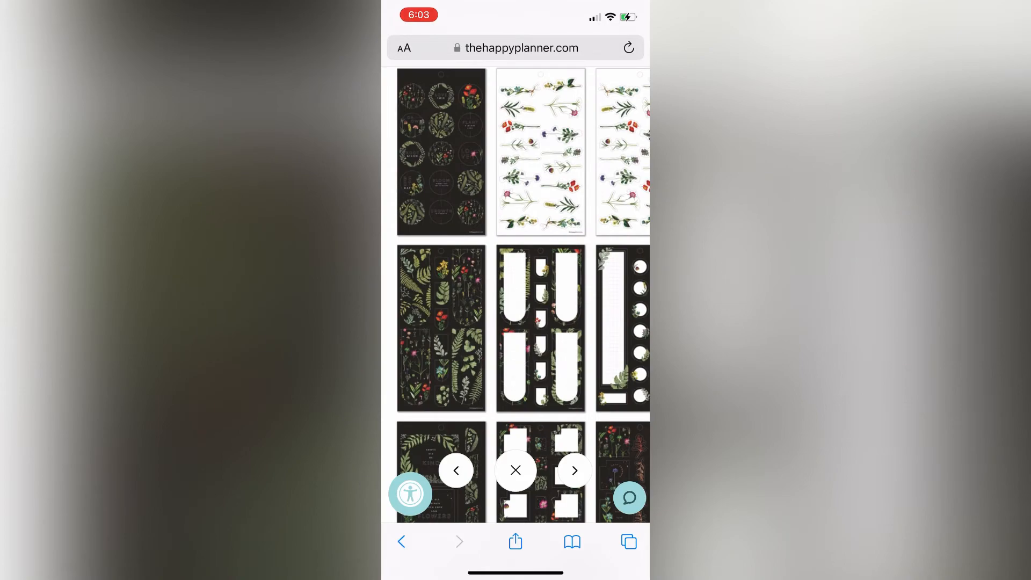
scroll("down", 3)
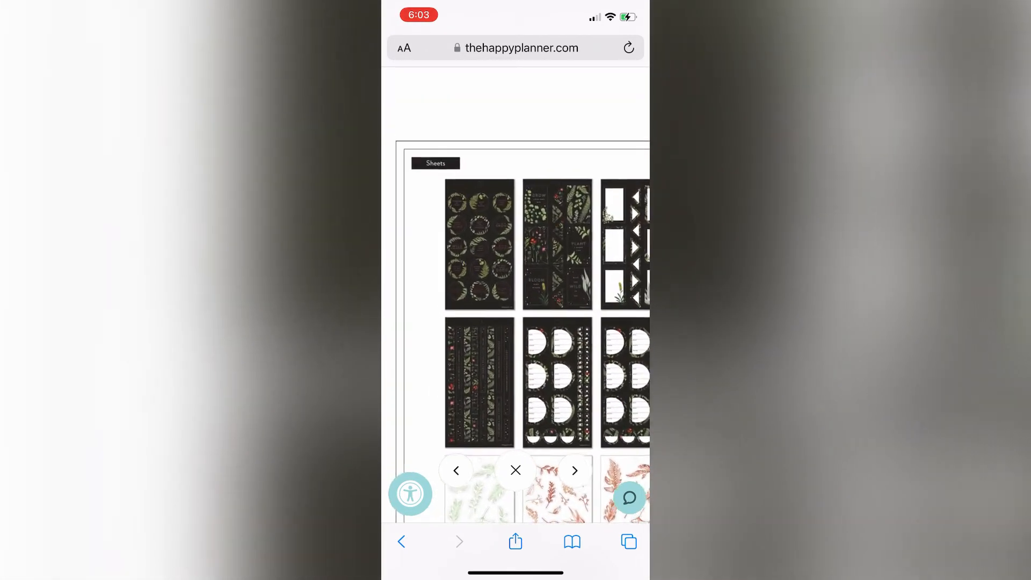
left_click(515, 471)
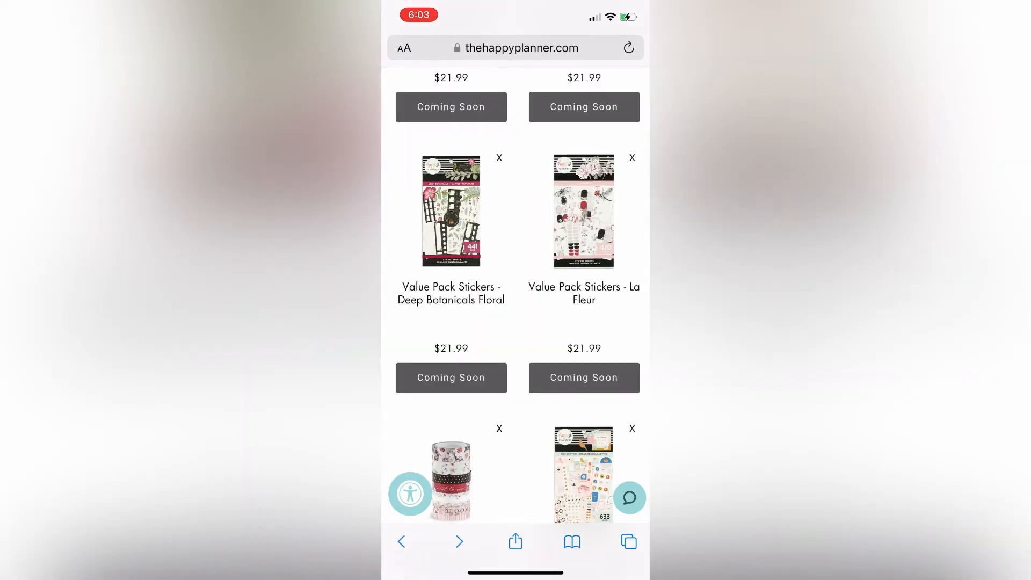
left_click(584, 210)
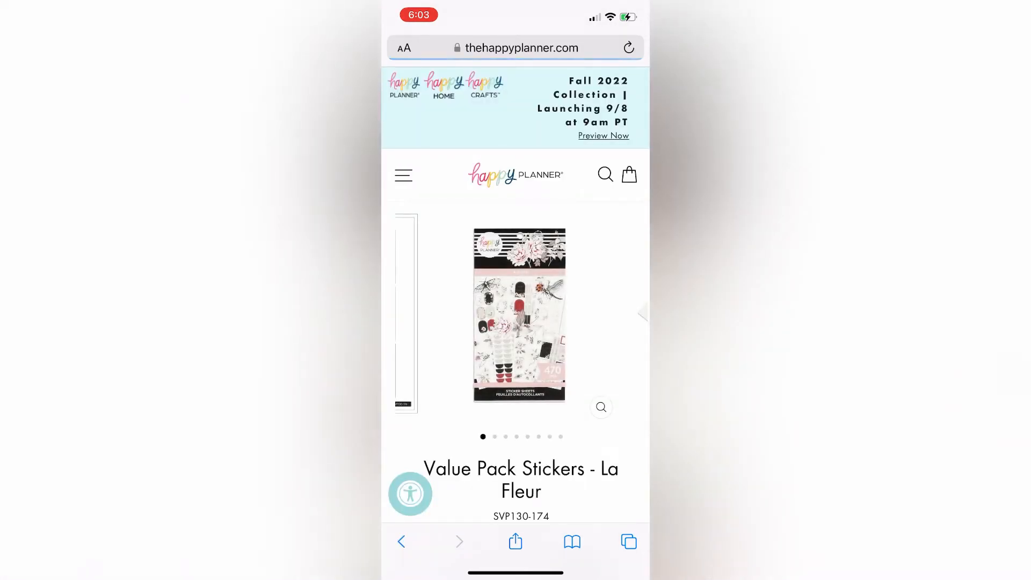
left_click(599, 406)
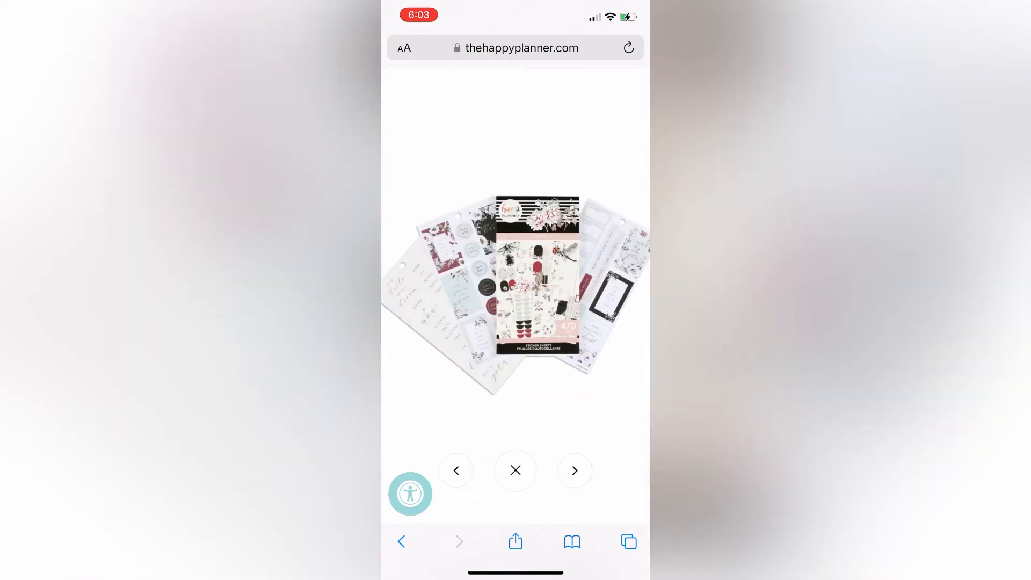
left_click(574, 470)
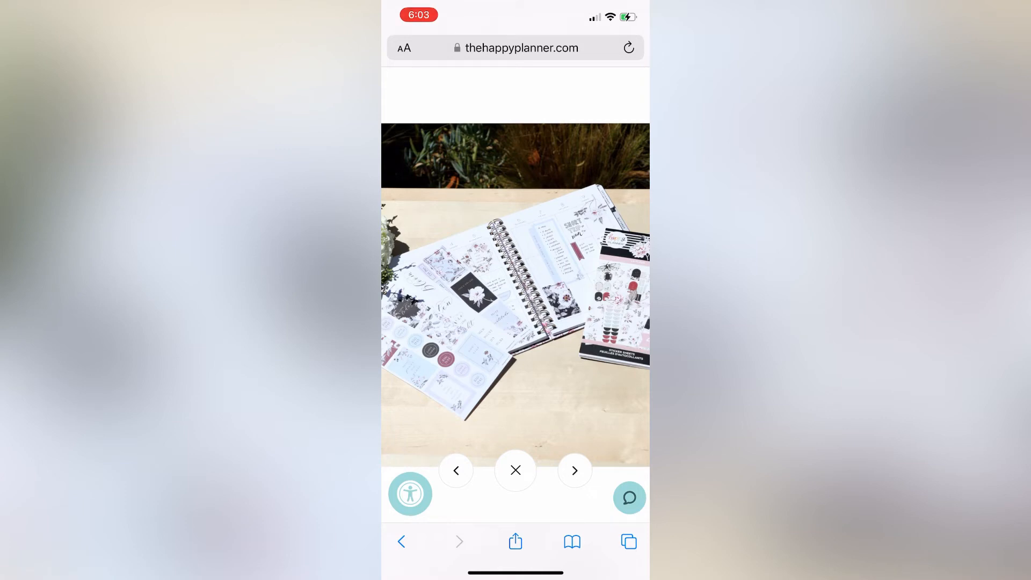
left_click(574, 469)
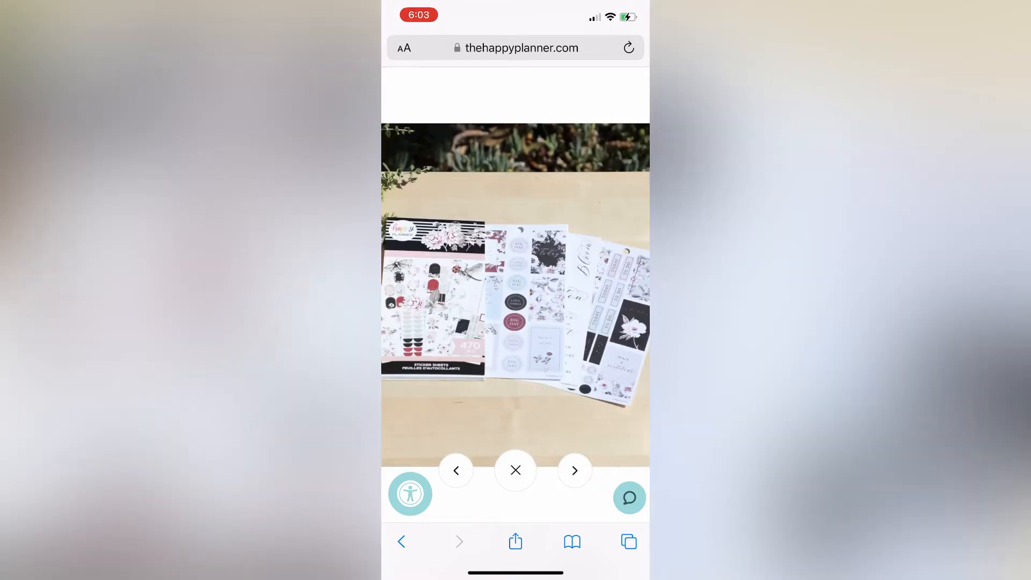
left_click(574, 470)
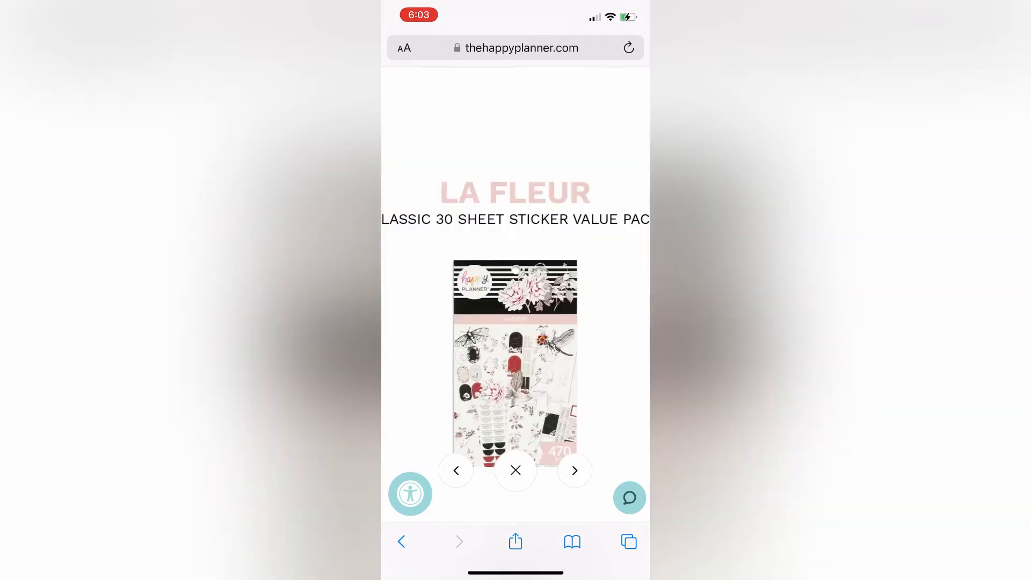
left_click(575, 470)
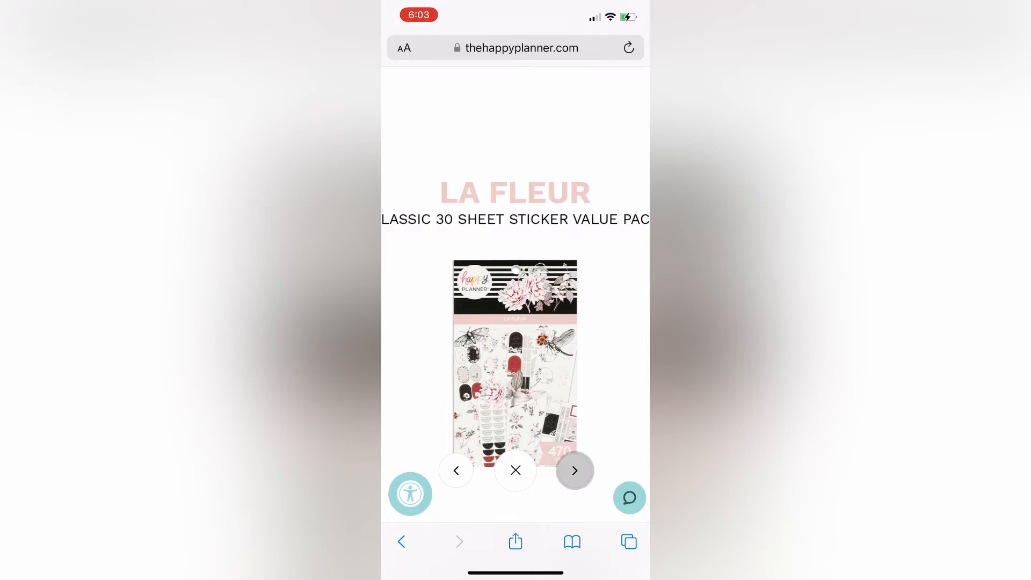
left_click(574, 470)
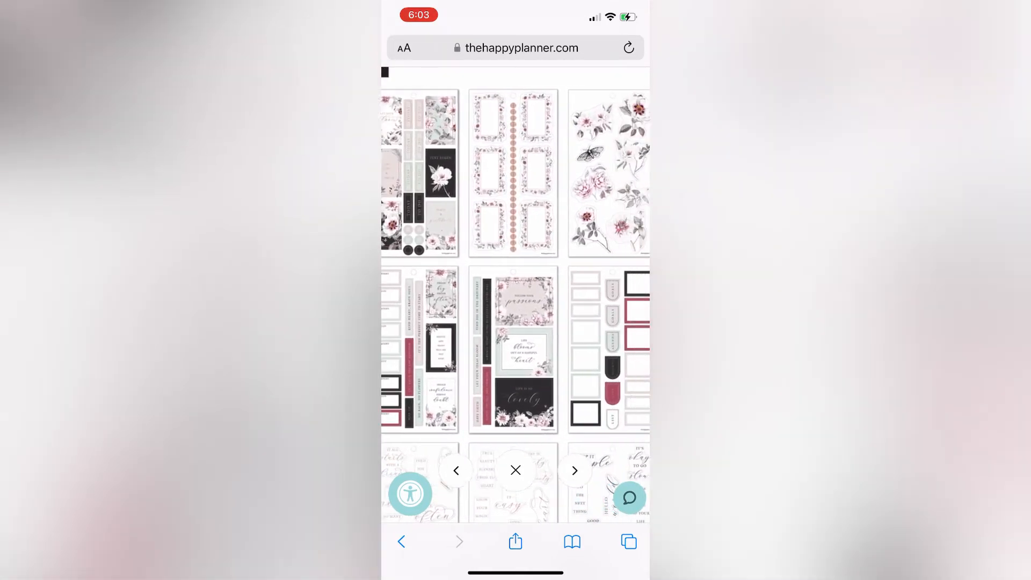
scroll("down", 3)
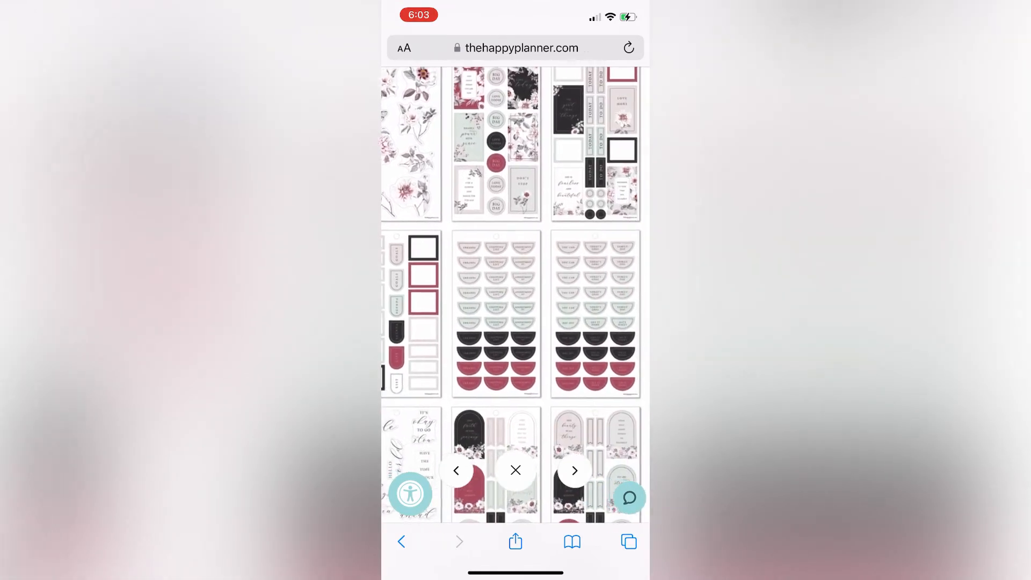
scroll("down", 3)
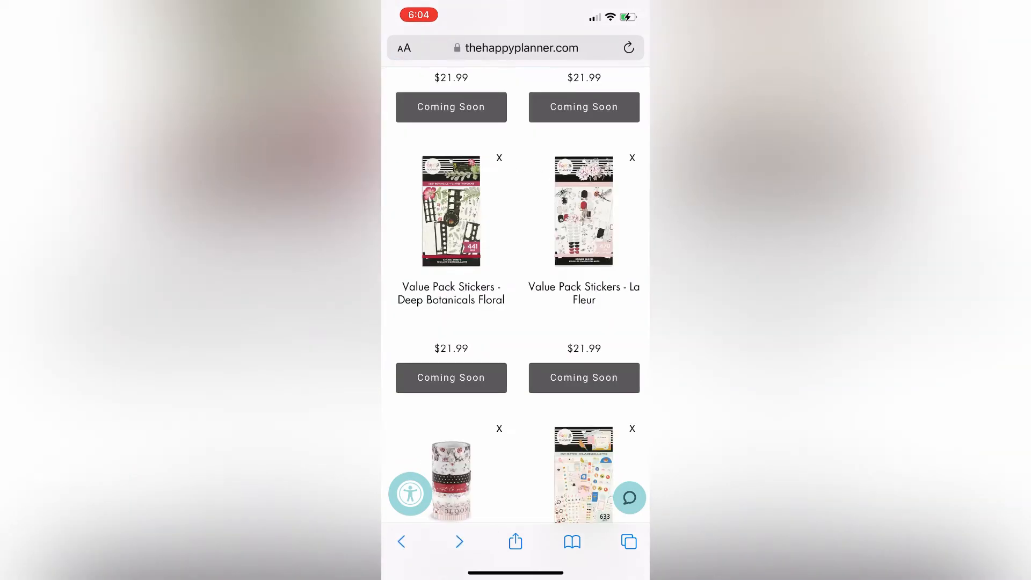
scroll("down", 3)
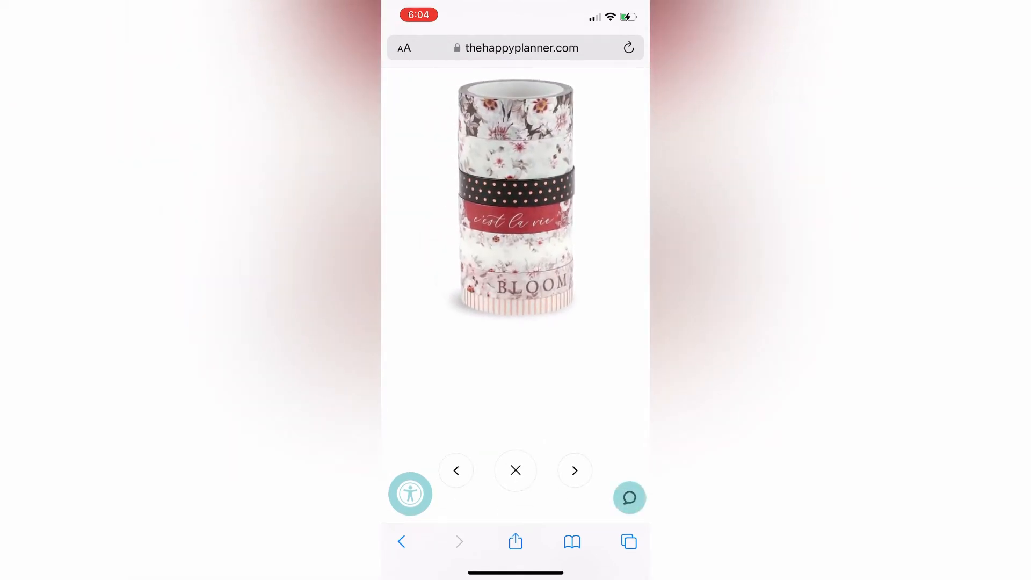
left_click(516, 470)
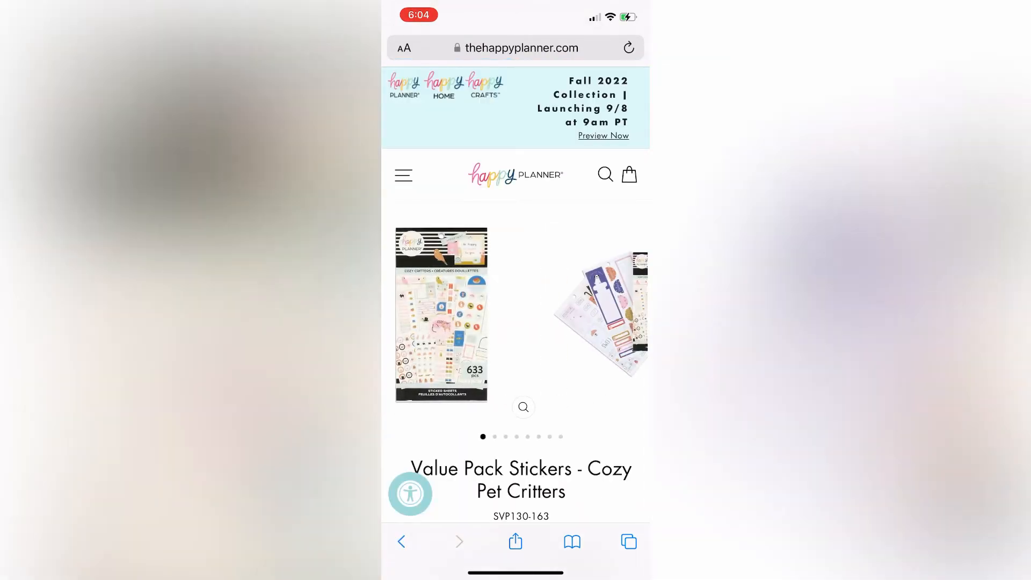
Browse the Cozy Pet Critters value pack's enlarged photos and sheet layout, then return to the wishlist.
left_click(523, 407)
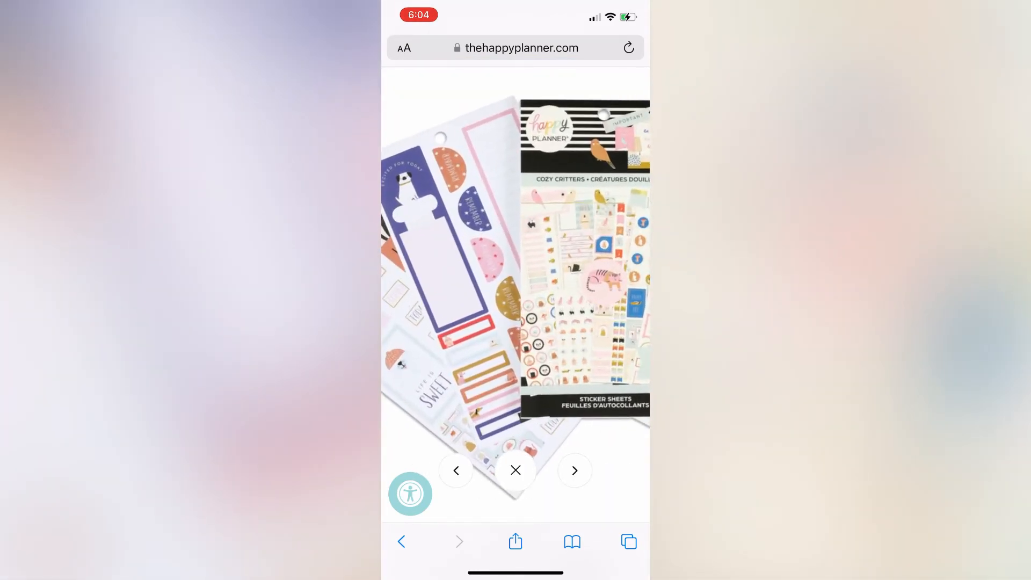
left_click(573, 470)
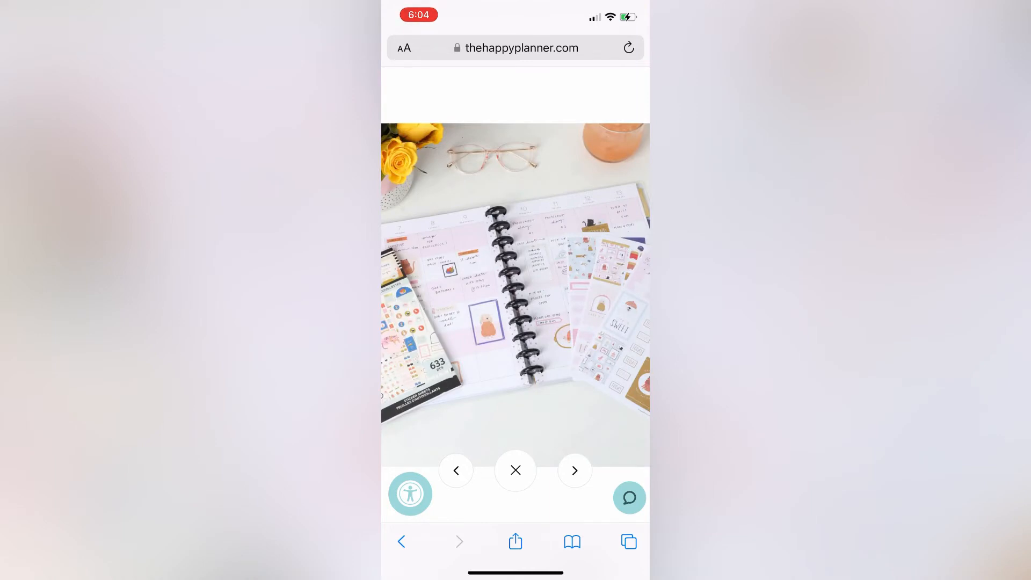
left_click(573, 470)
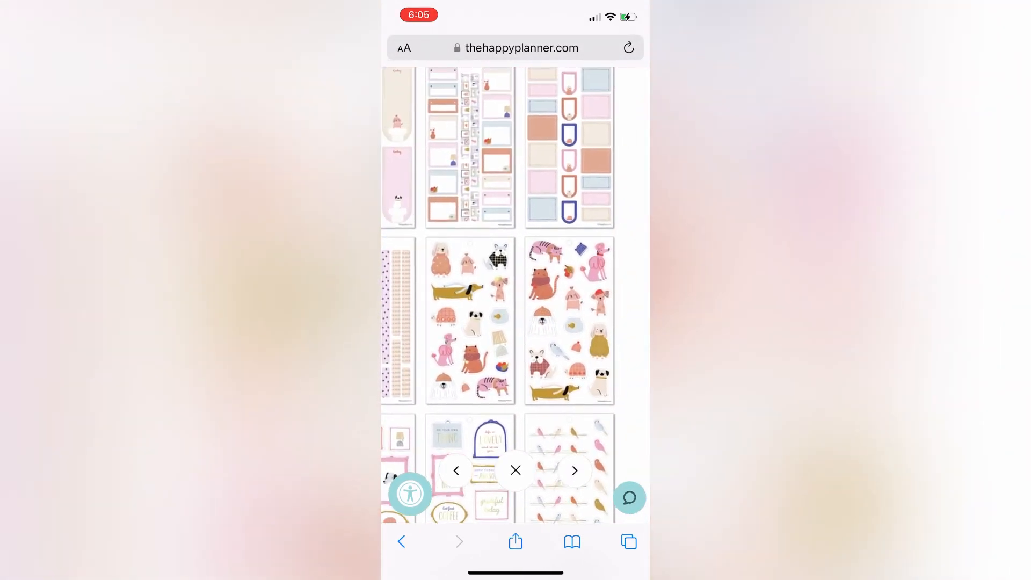
scroll("down", 3)
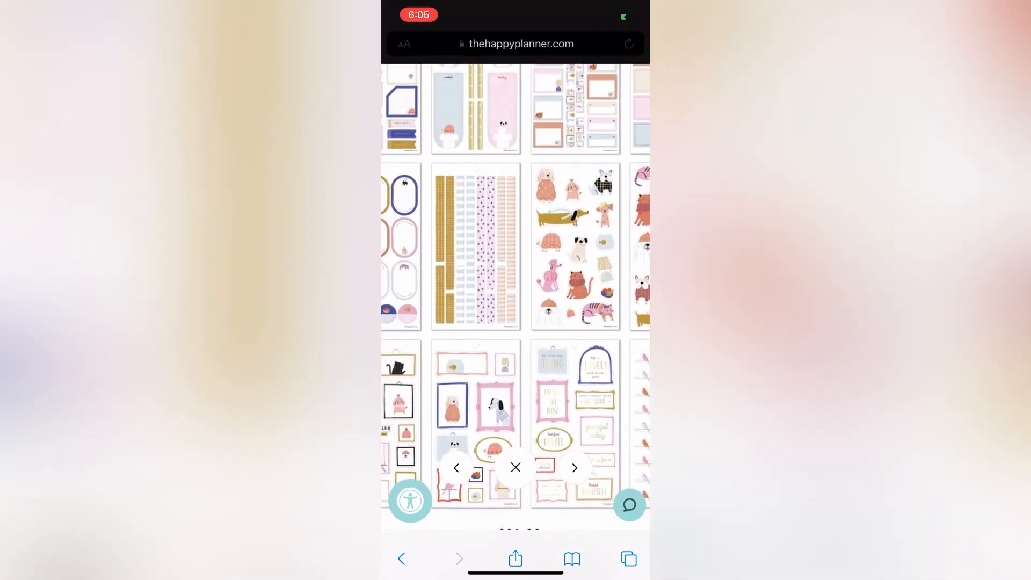
scroll("down", 3)
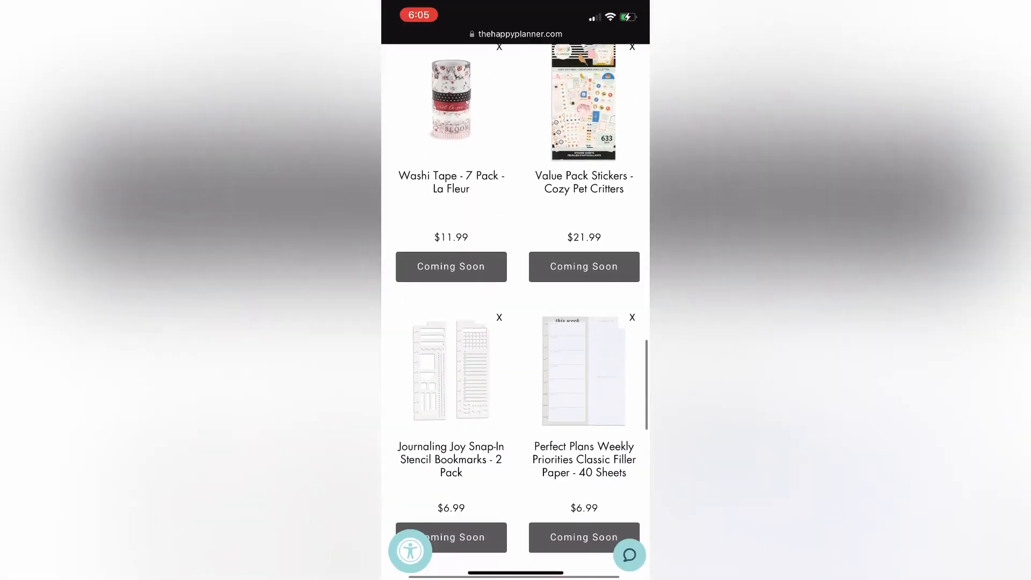
scroll("down", 3)
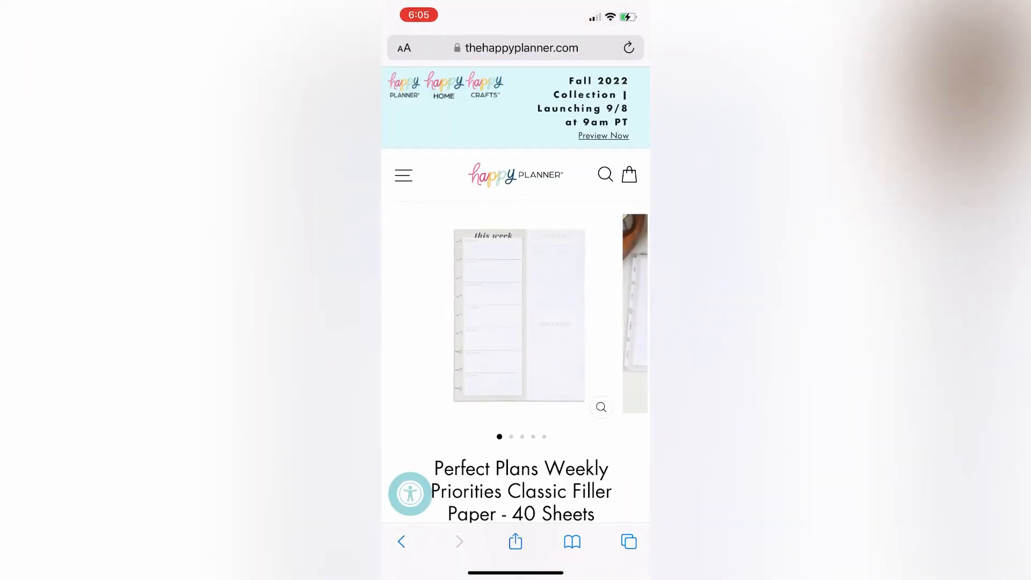
scroll("left", 3)
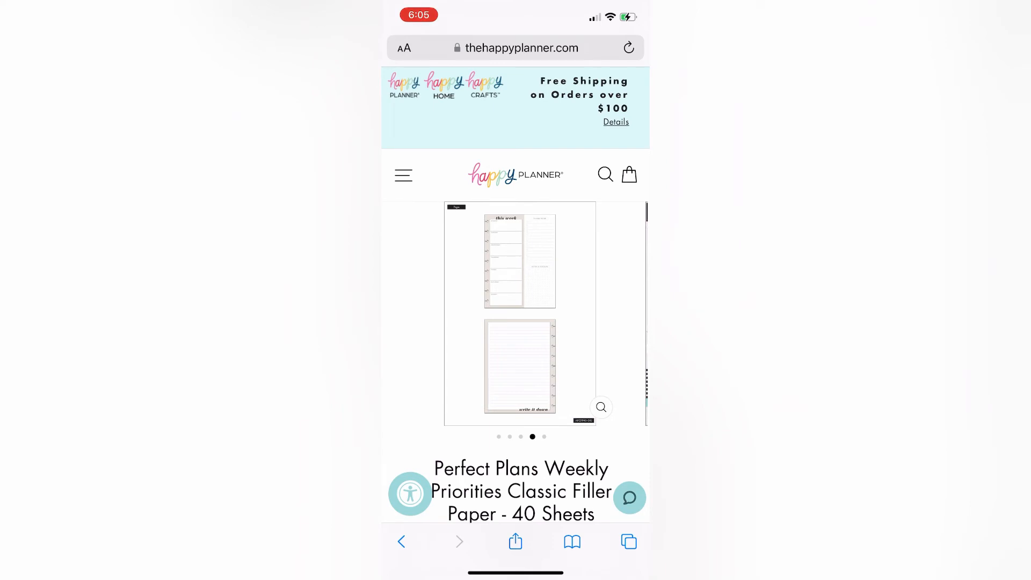
left_click(601, 407)
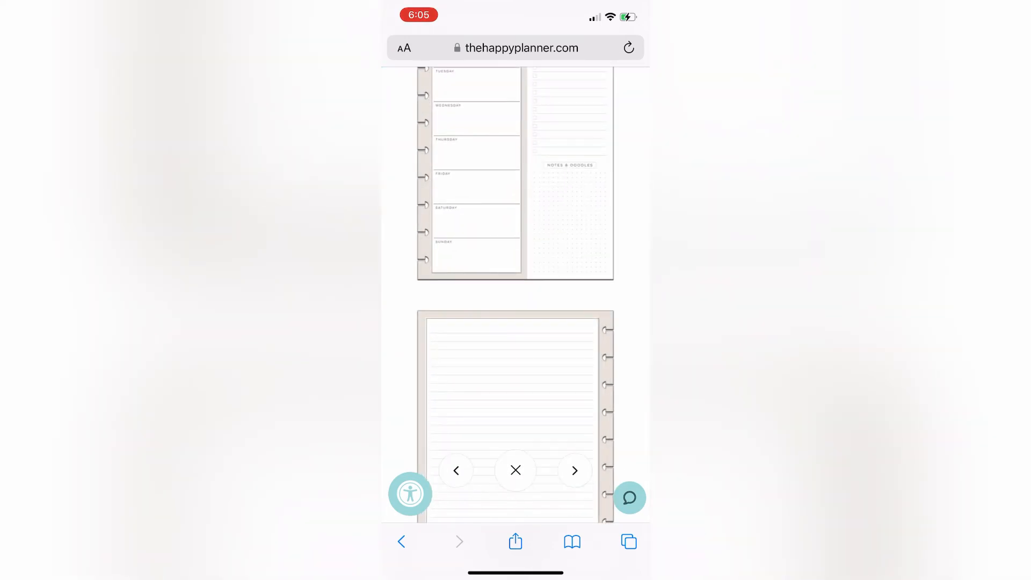
scroll("down", 3)
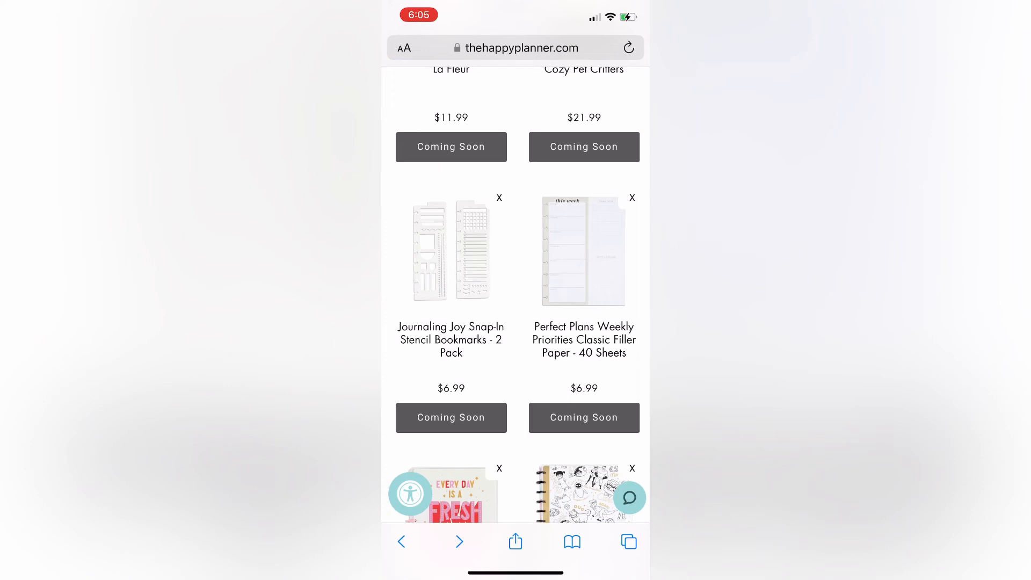
scroll("down", 3)
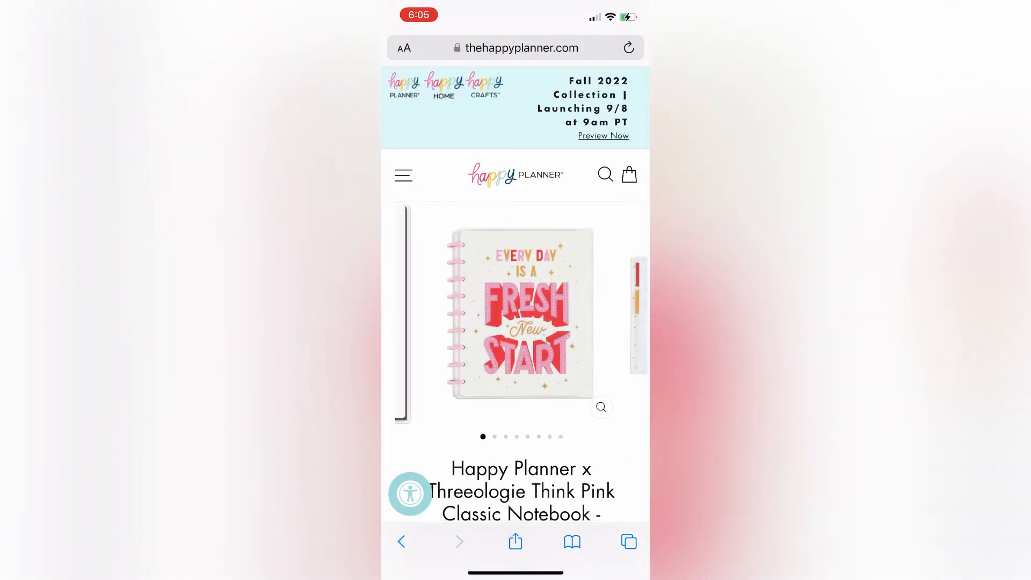
left_click(599, 406)
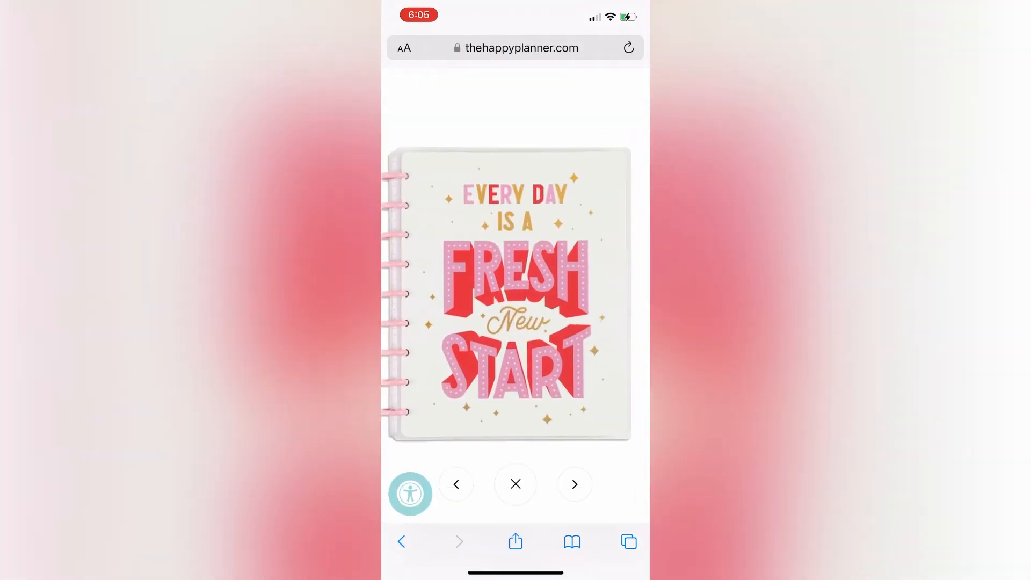
left_click(573, 484)
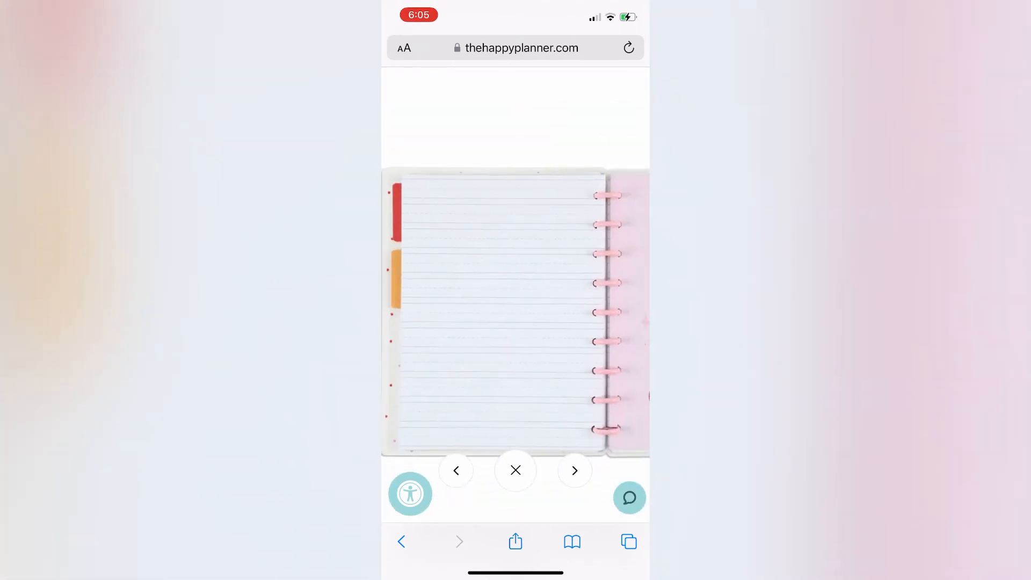
left_click(573, 470)
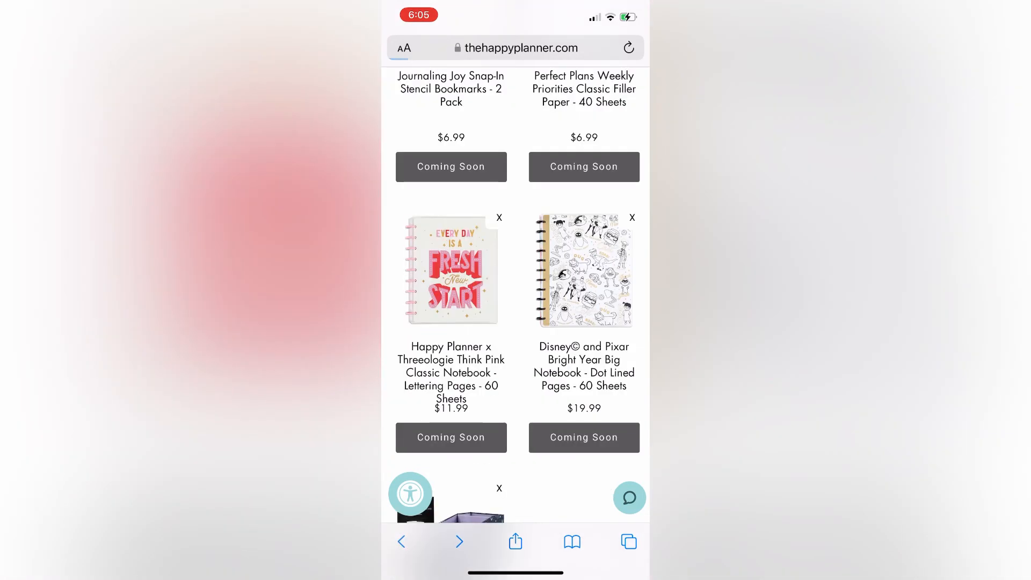
scroll("down", 3)
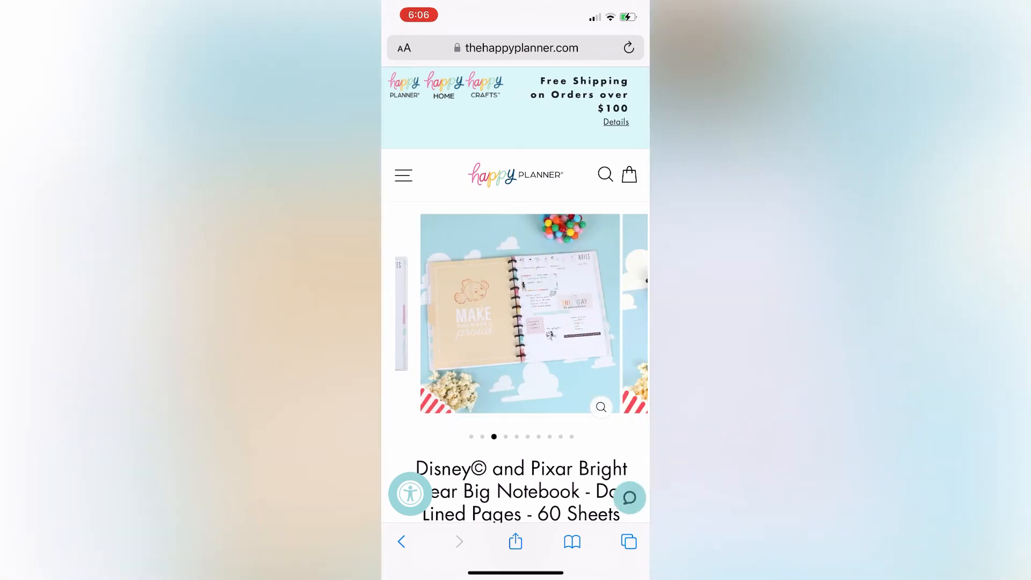
Swipe through the Disney and Pixar Bright Year Big Notebook photo carousel.
scroll("left", 3)
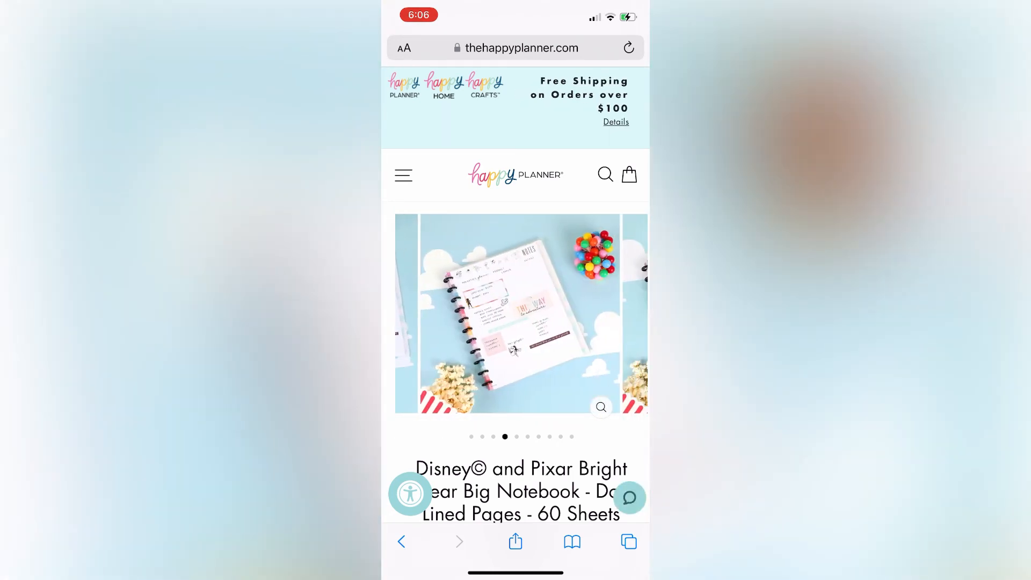
scroll("left", 3)
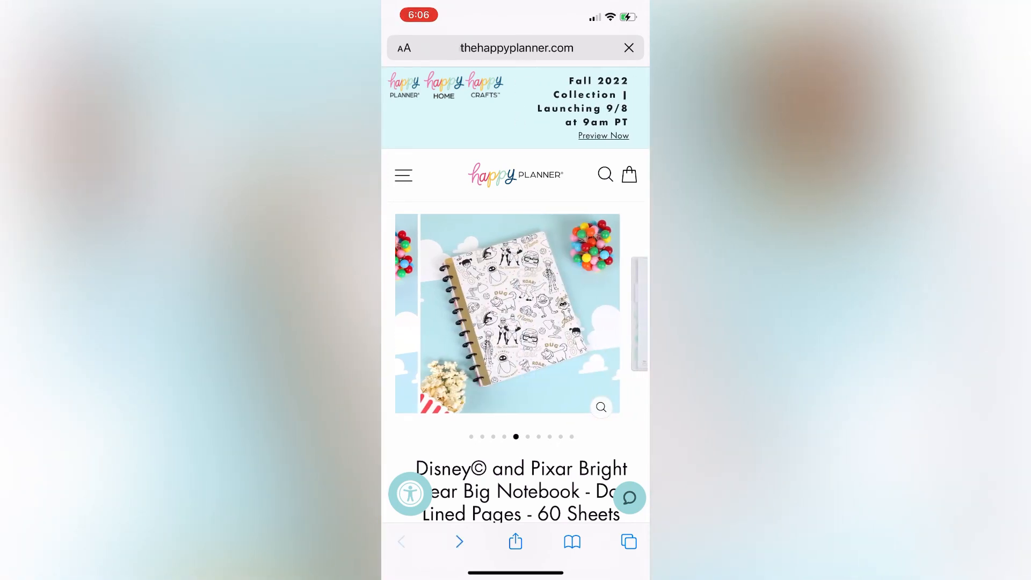
scroll("down", 3)
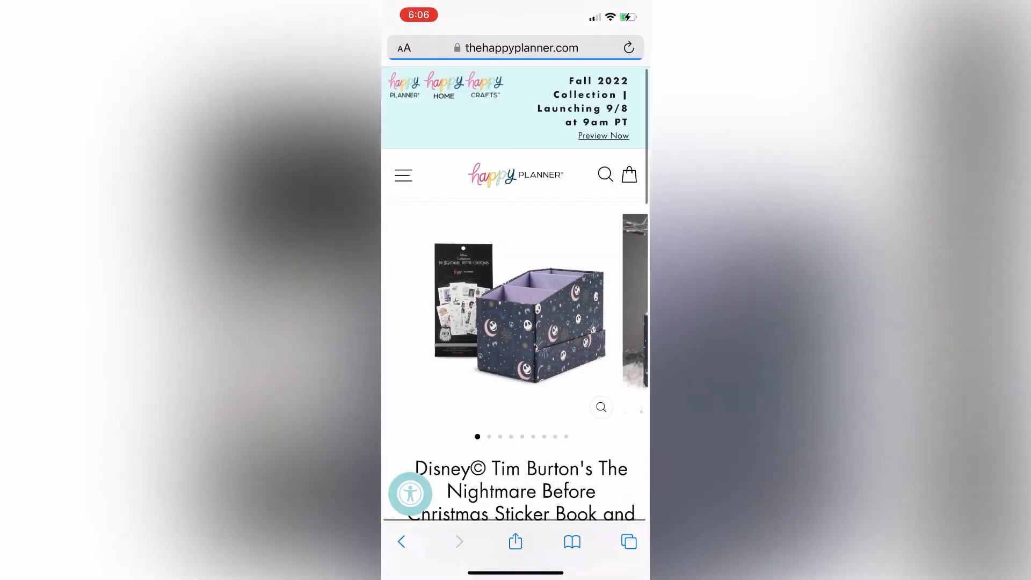
View the Nightmare Before Christmas sticker book's enlarged sticker-sheet photos.
scroll("left", 3)
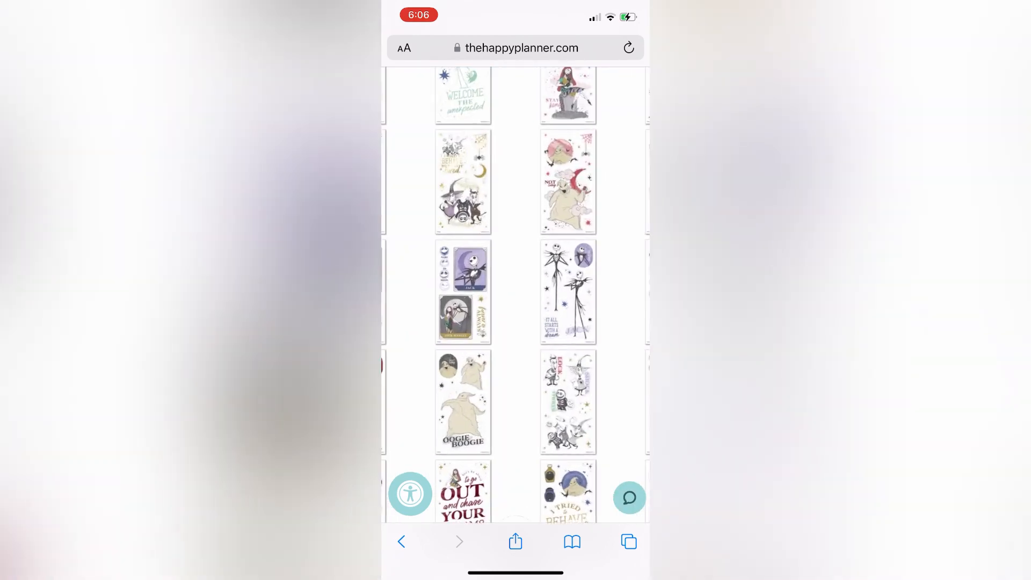
left_click(462, 402)
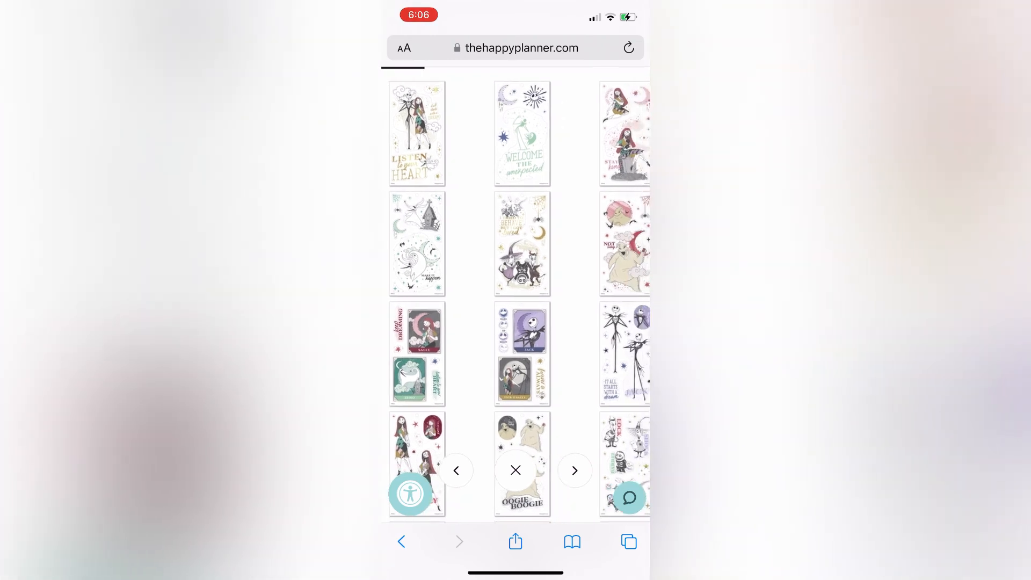
scroll("down", 3)
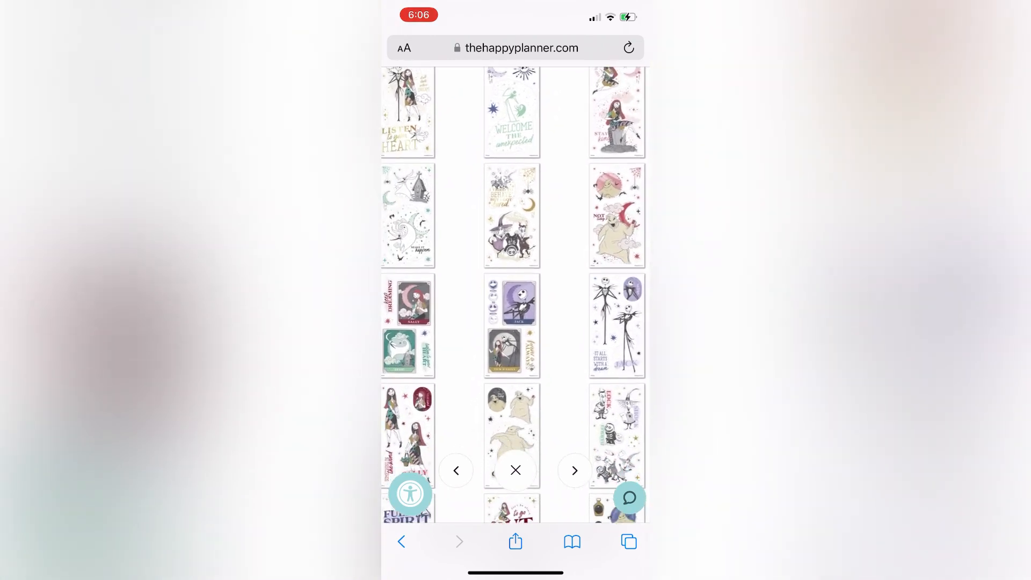
scroll("down", 3)
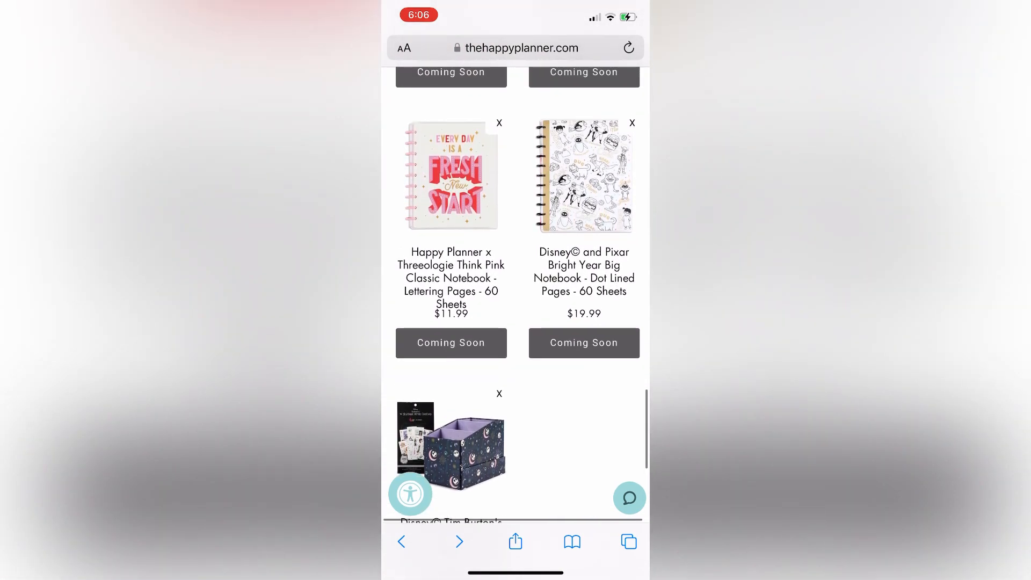
scroll("down", 3)
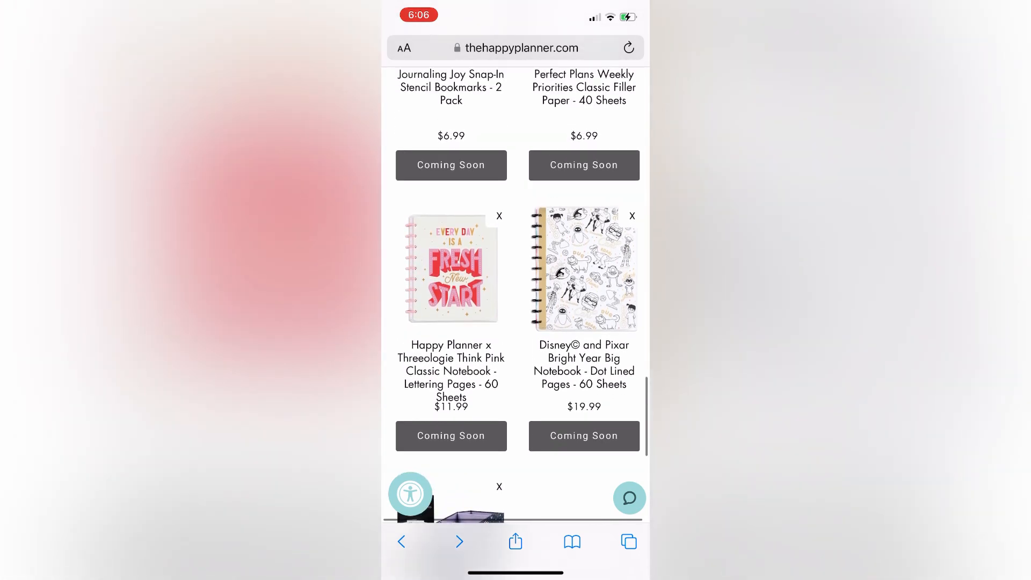
scroll("up", 3)
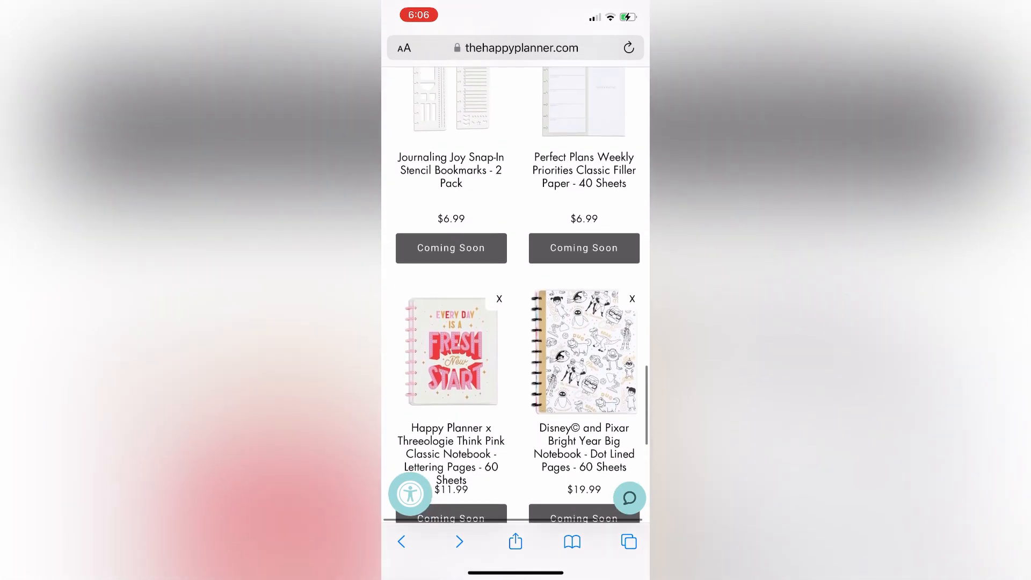
scroll("down", 3)
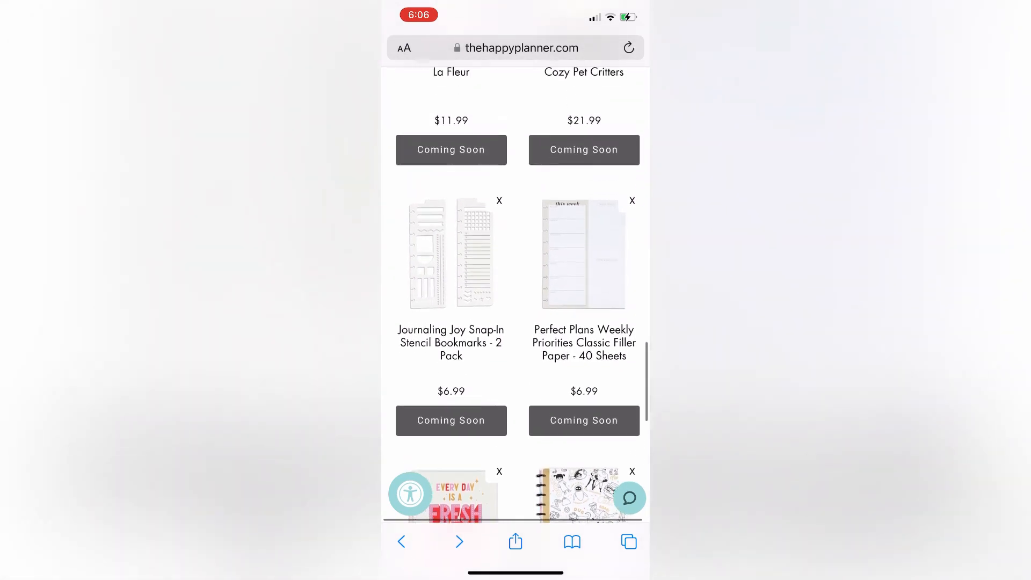
scroll("down", 3)
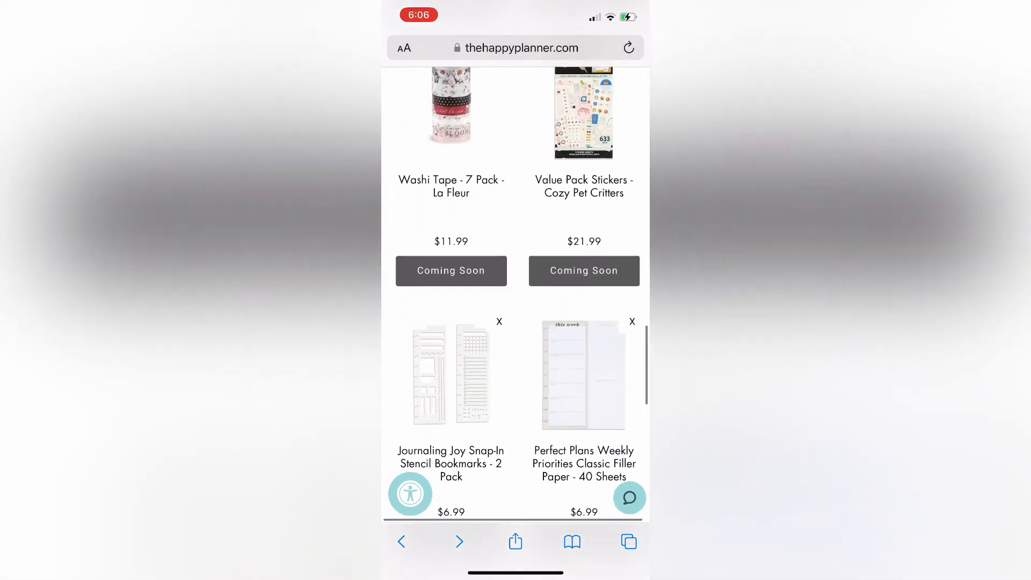
scroll("down", 3)
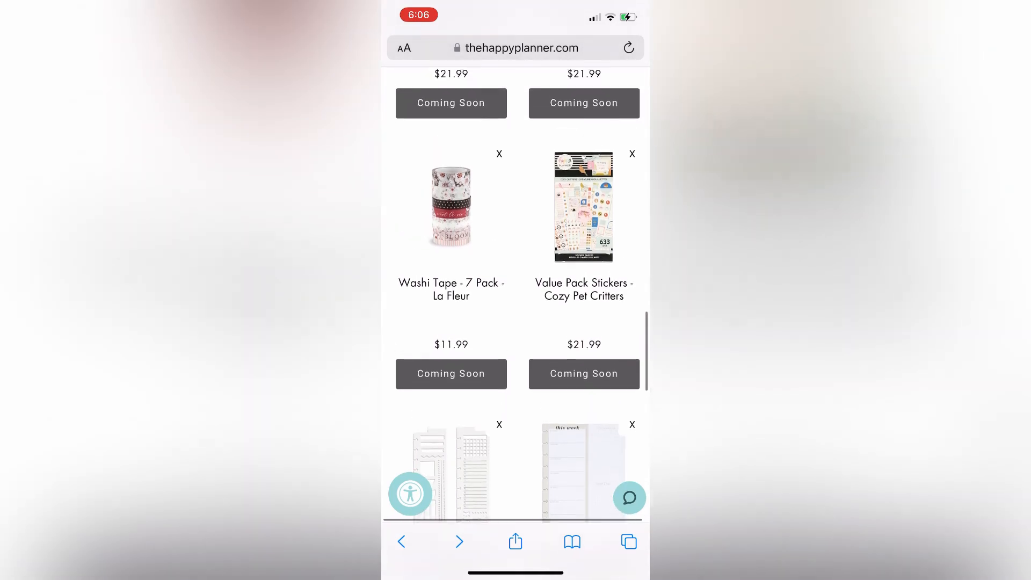